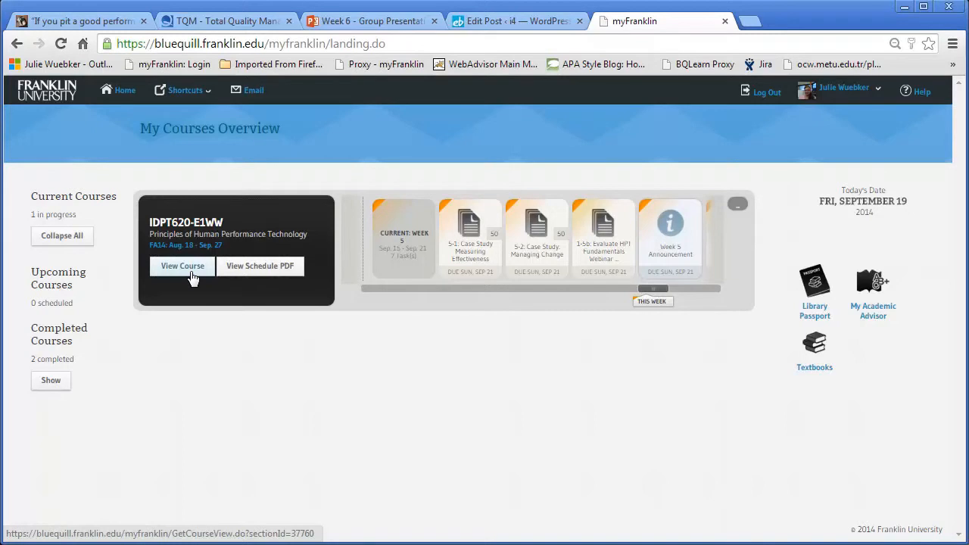
Step: View the IDPT620-E1WW Principles of Human Performance Technology course from My Courses Overview
{"action": "left_click", "coordinate": [181, 266]}
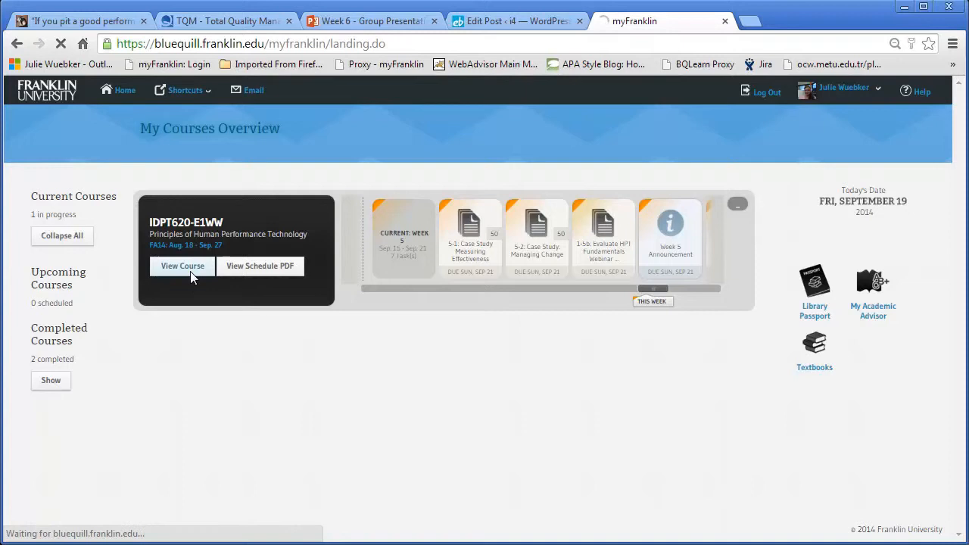
{"action": "left_click", "coordinate": [181, 267]}
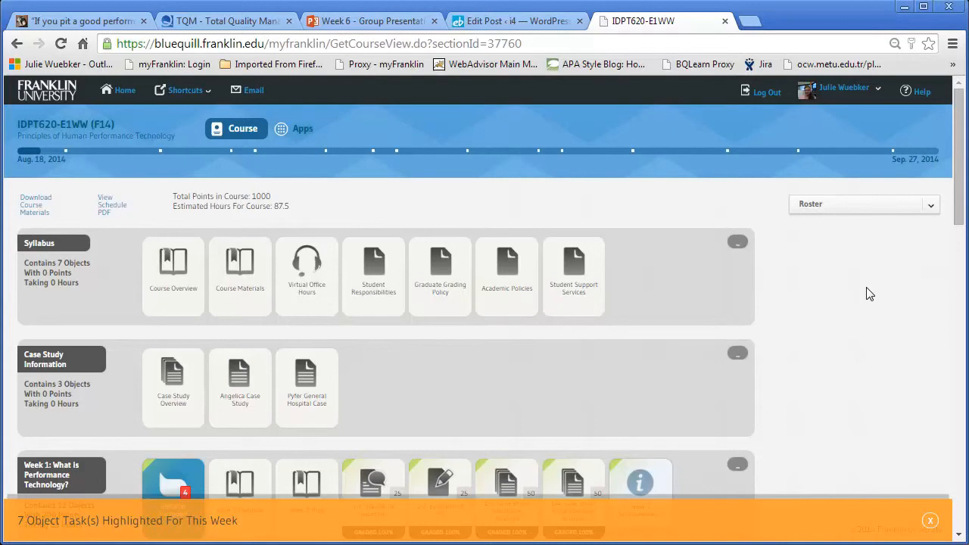
{"action": "scroll", "scroll_direction": "down", "scroll_amount": 3}
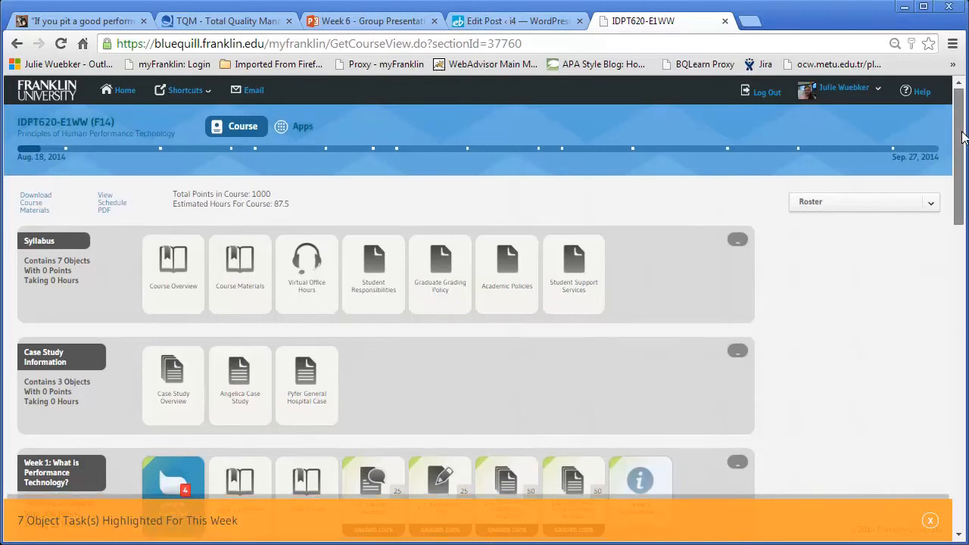
{"action": "scroll", "scroll_direction": "down", "scroll_amount": 3}
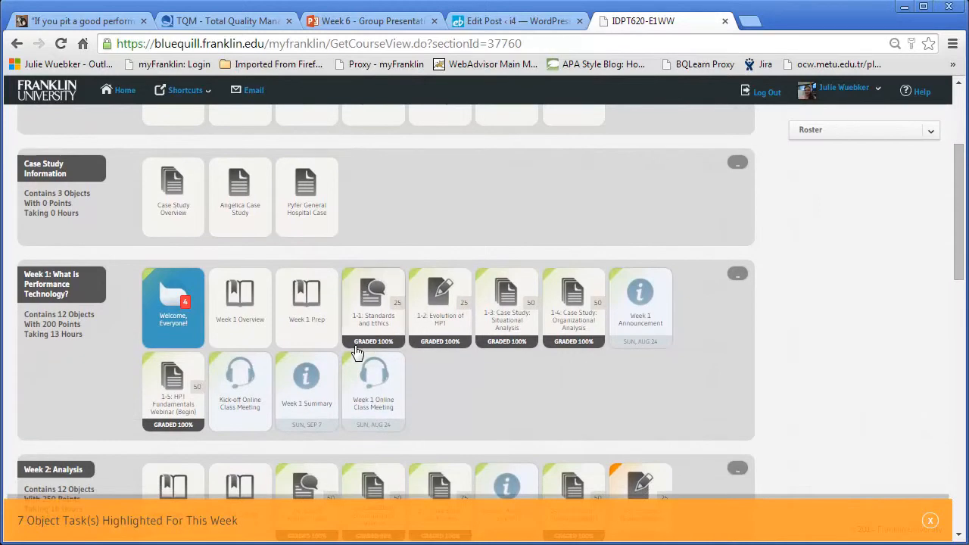
{"action": "mouse_move", "coordinate": [372, 354]}
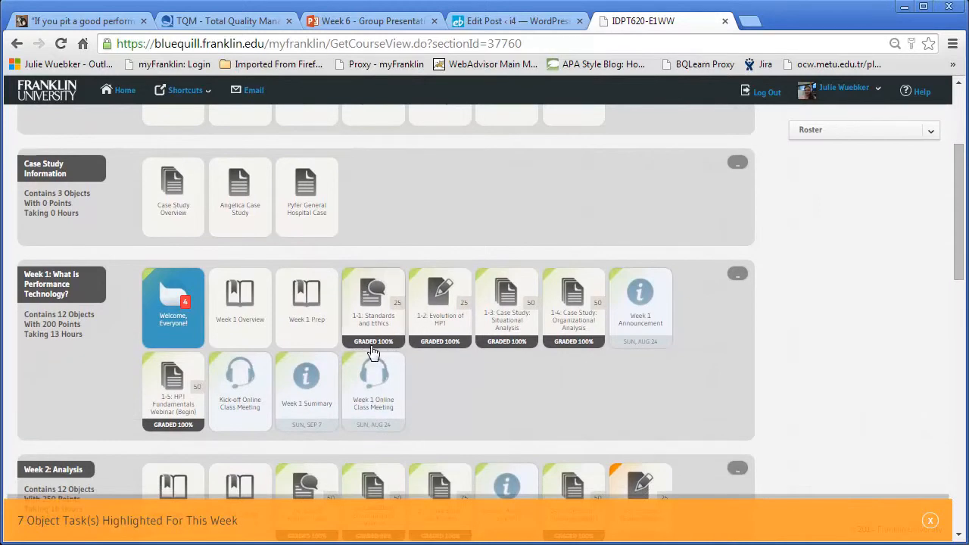
{"action": "mouse_move", "coordinate": [373, 351]}
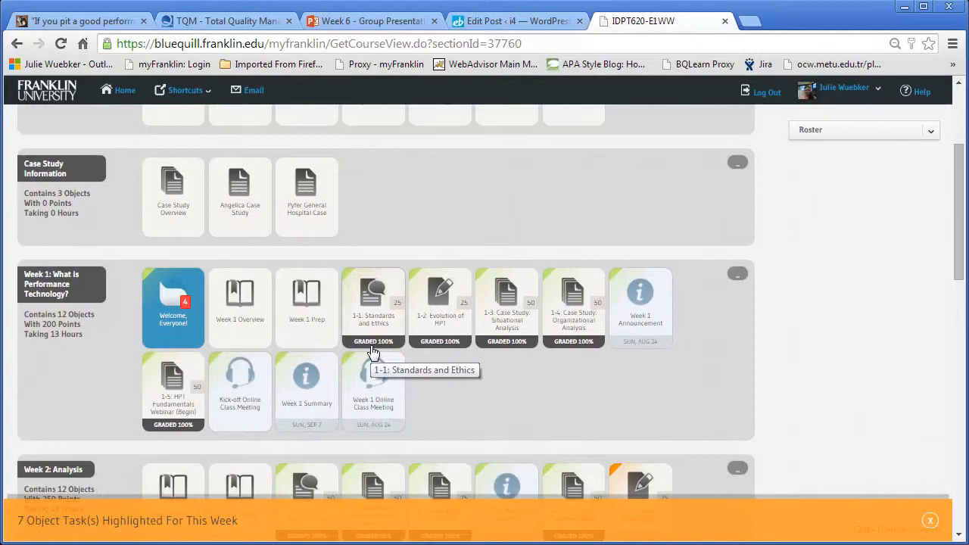
Step: Show the 1-1 Standards and Ethics details with its 25/25 score and highlight the instructor comment
{"action": "left_click", "coordinate": [372, 300]}
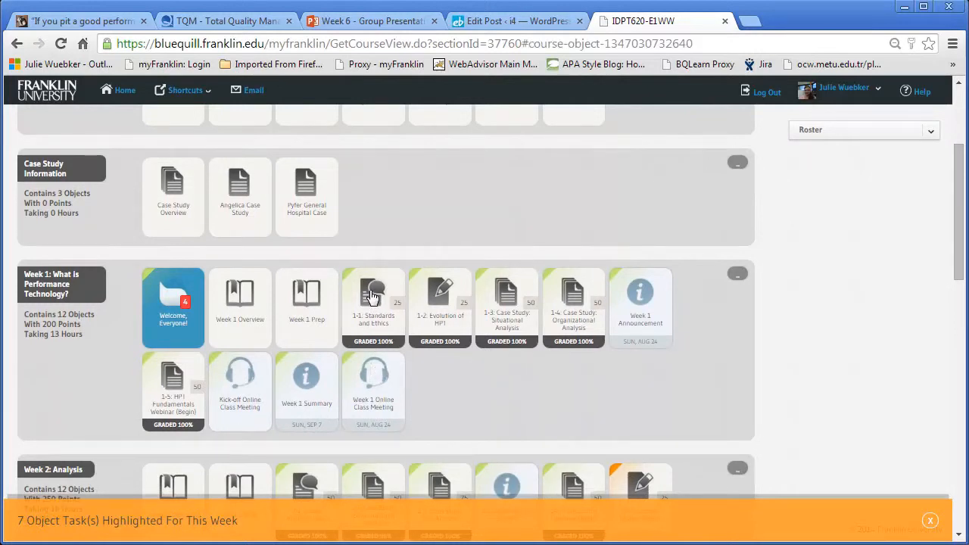
{"action": "left_click", "coordinate": [372, 306]}
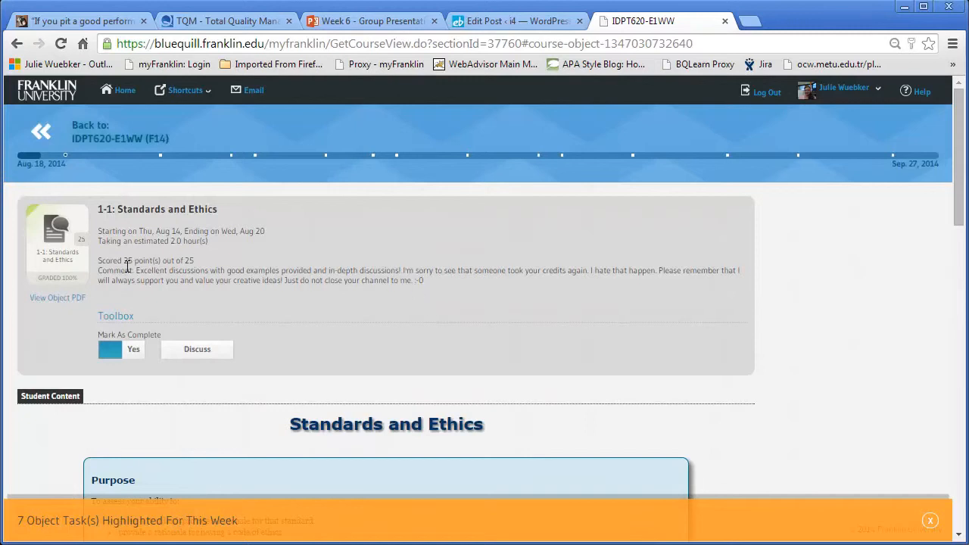
{"action": "mouse_move", "coordinate": [200, 266]}
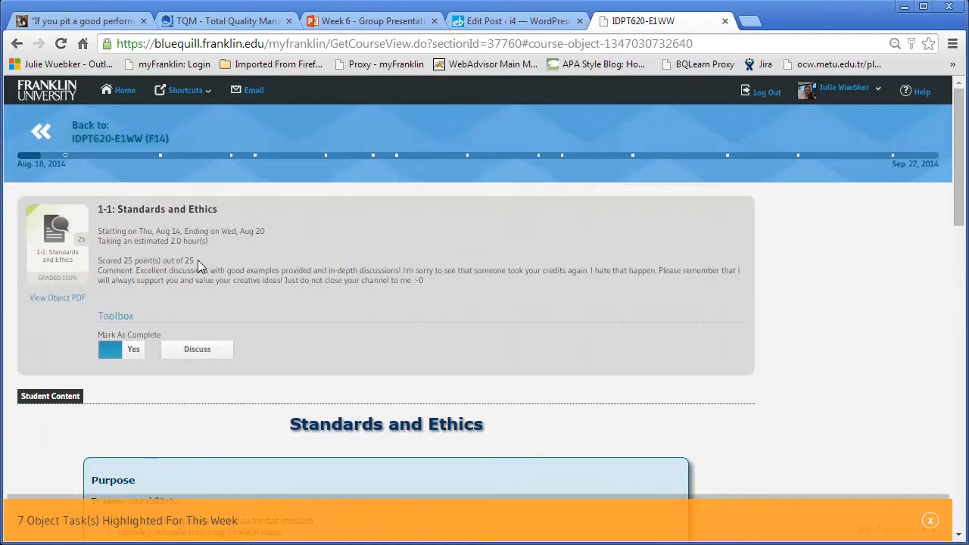
{"action": "left_click_drag", "start_coordinate": [97, 230], "coordinate": [193, 260]}
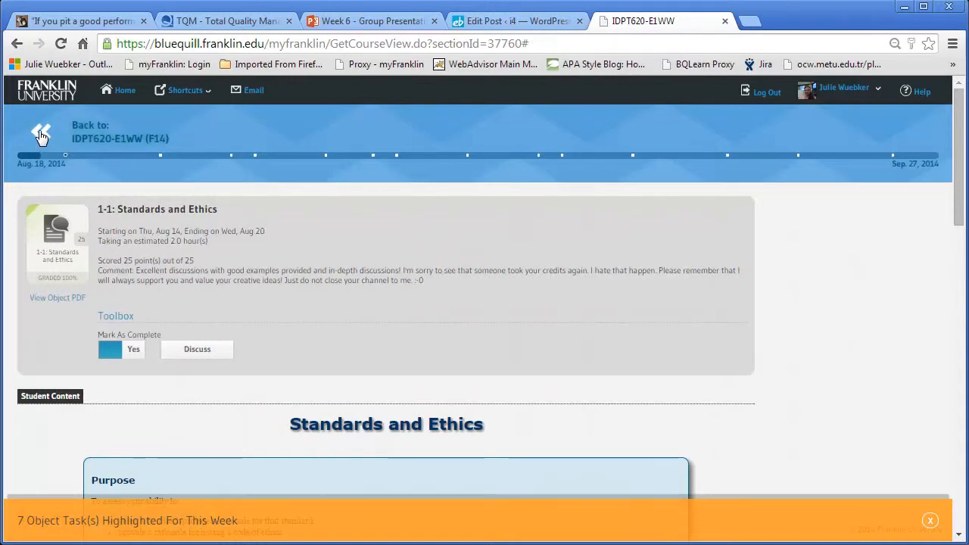
Step: Go back from the assignment to the IDPT620-E1WW course page
{"action": "left_click", "coordinate": [42, 135]}
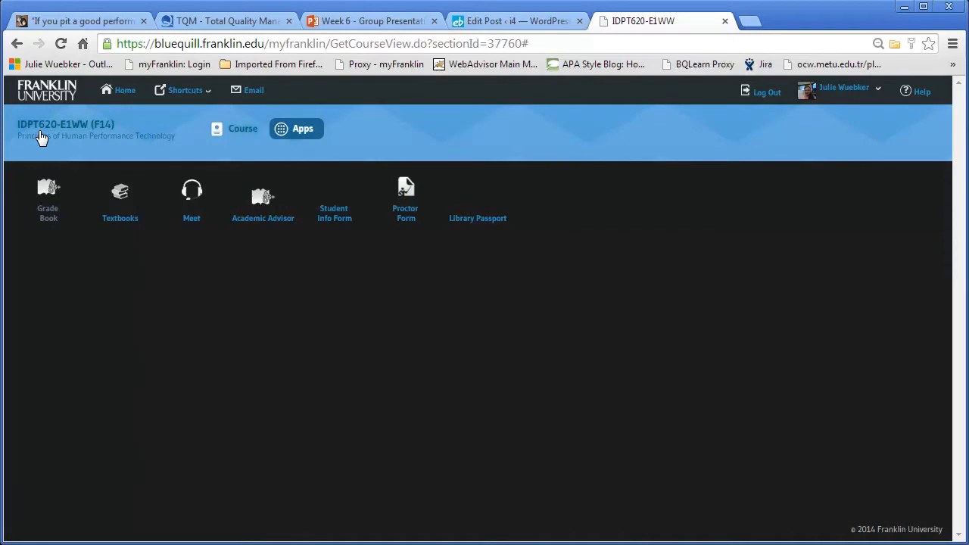
{"action": "mouse_move", "coordinate": [294, 133]}
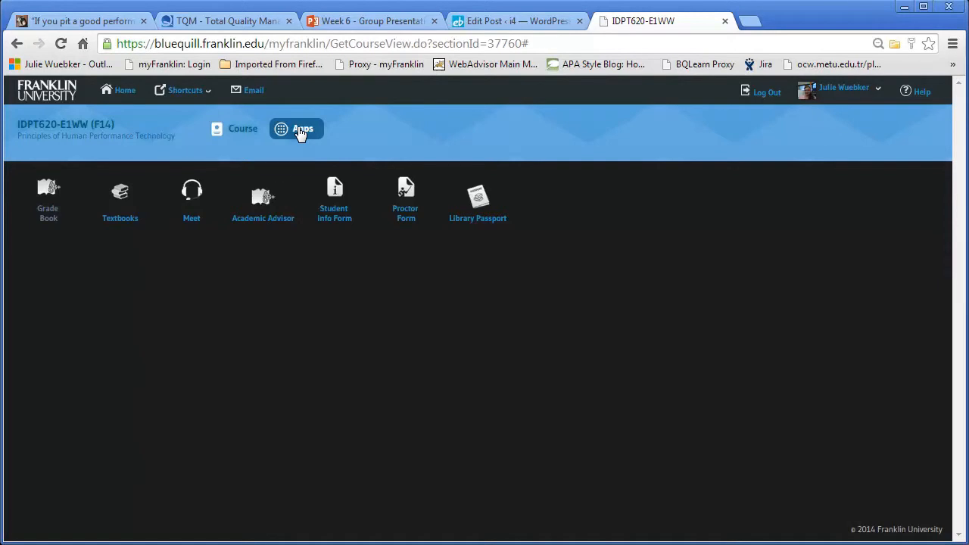
{"action": "mouse_move", "coordinate": [49, 199]}
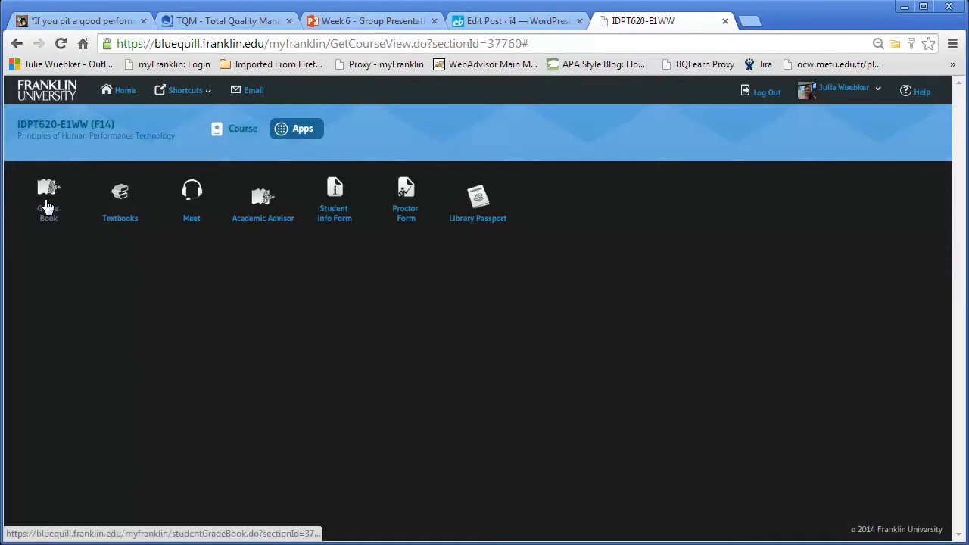
{"action": "left_click", "coordinate": [48, 194]}
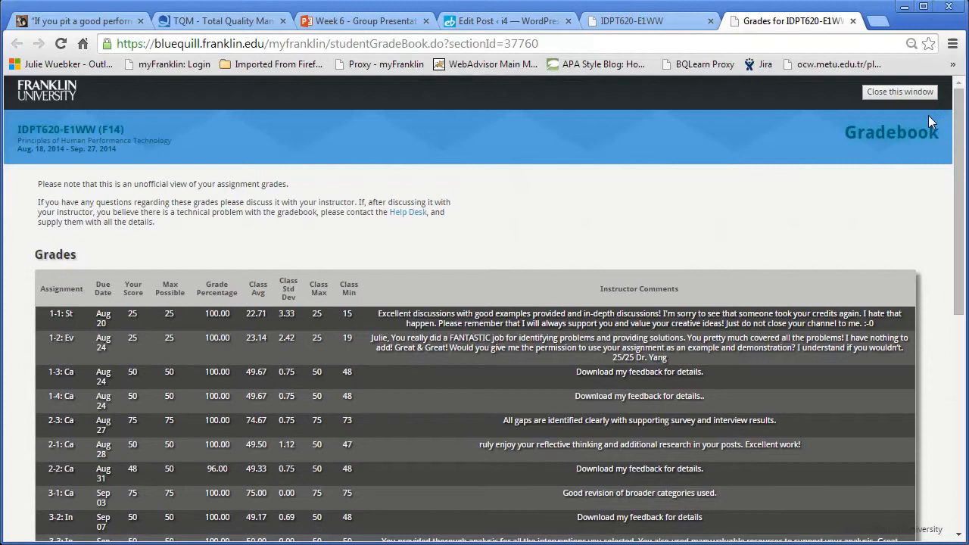
{"action": "scroll", "scroll_direction": "down", "scroll_amount": 3}
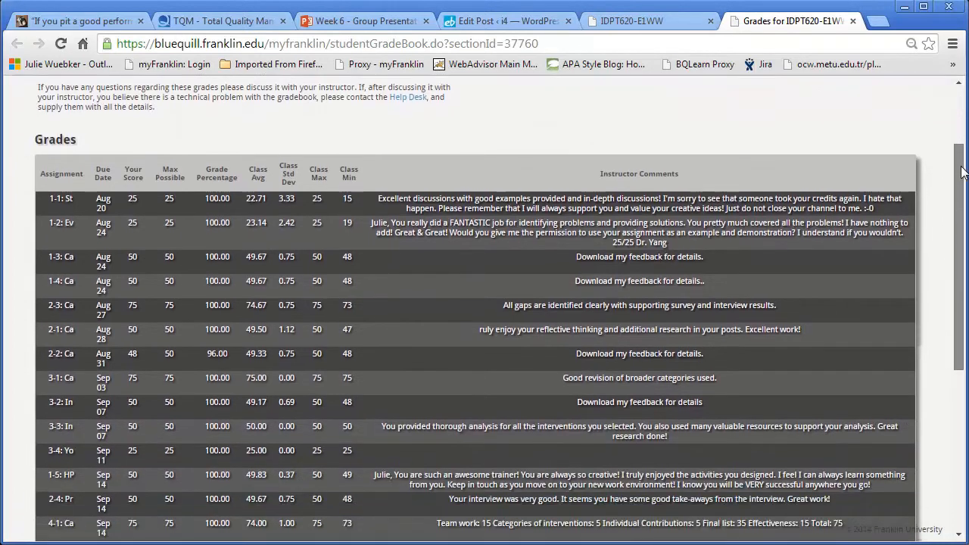
{"action": "scroll", "scroll_direction": "down", "scroll_amount": 3}
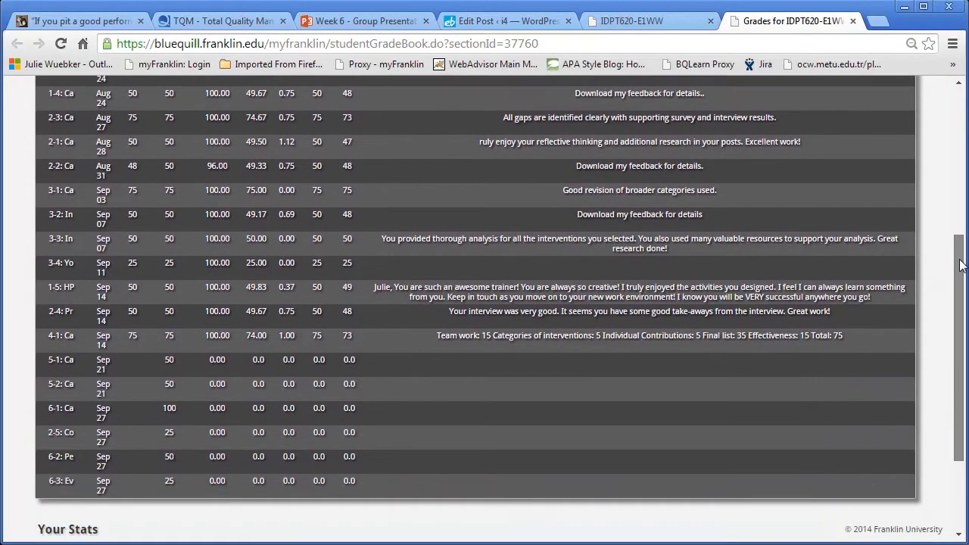
{"action": "scroll", "scroll_direction": "down", "scroll_amount": 3}
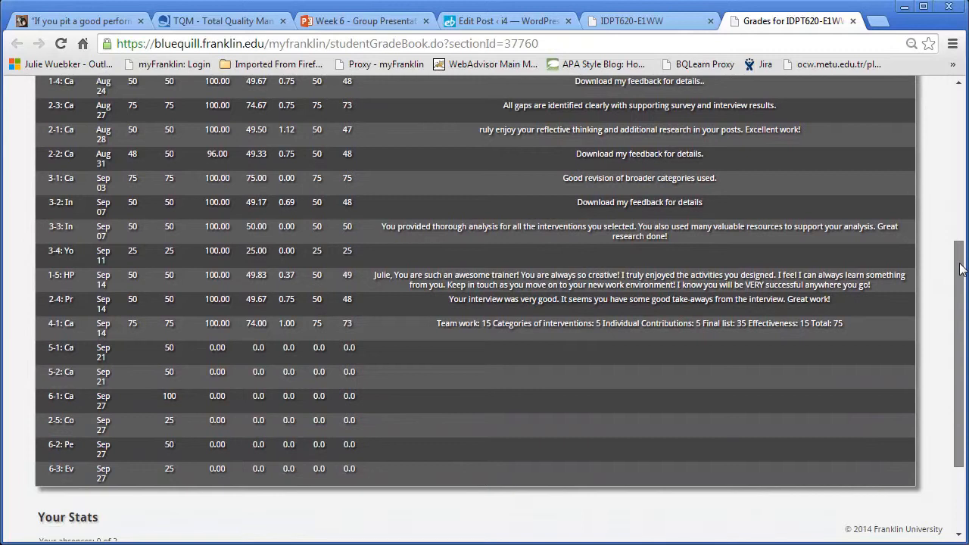
{"action": "scroll", "scroll_direction": "down", "scroll_amount": 3}
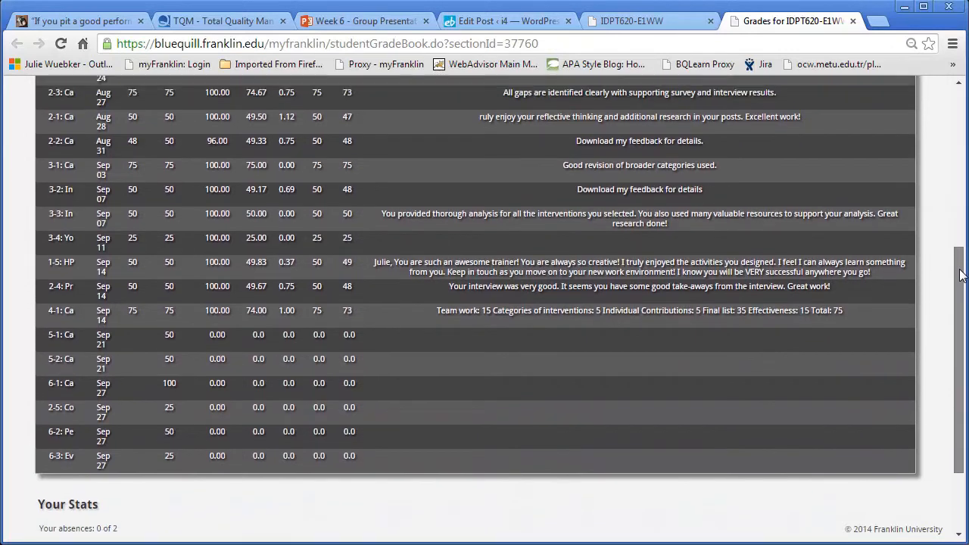
{"action": "scroll", "scroll_direction": "down", "scroll_amount": 3}
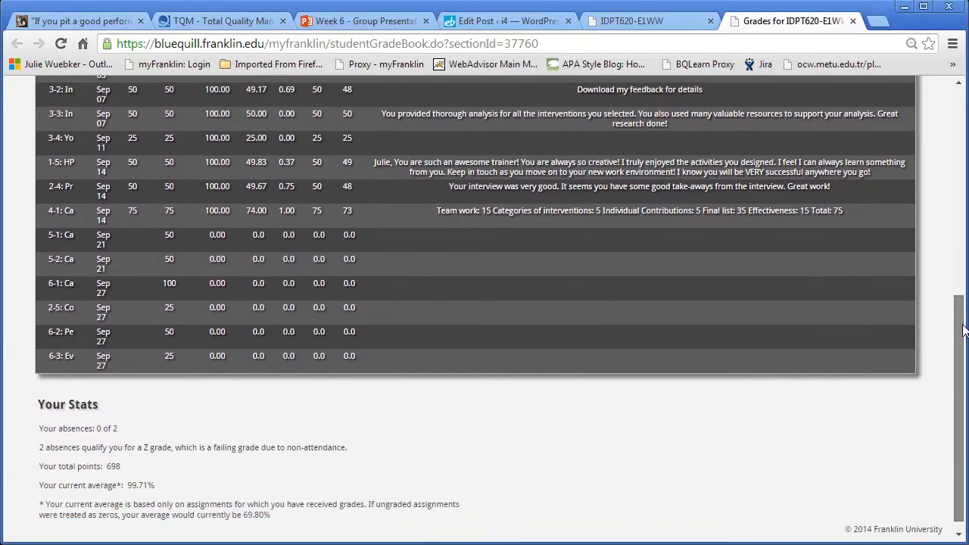
{"action": "scroll", "scroll_direction": "down", "scroll_amount": 3}
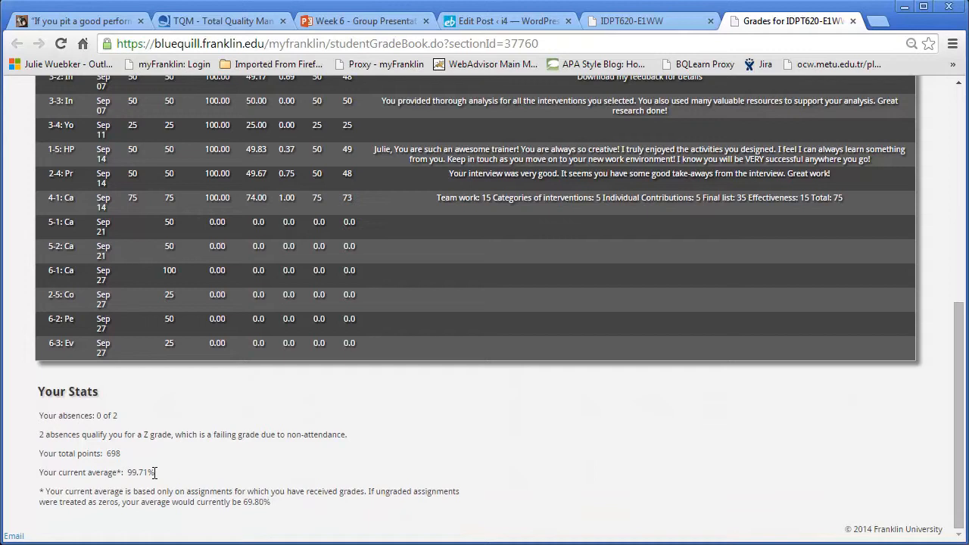
{"action": "mouse_move", "coordinate": [159, 460]}
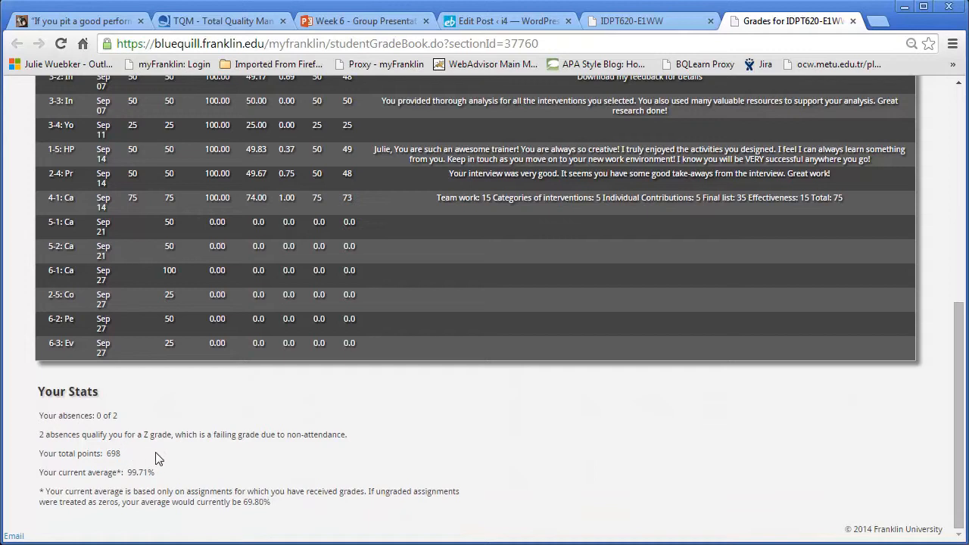
{"action": "mouse_move", "coordinate": [136, 423]}
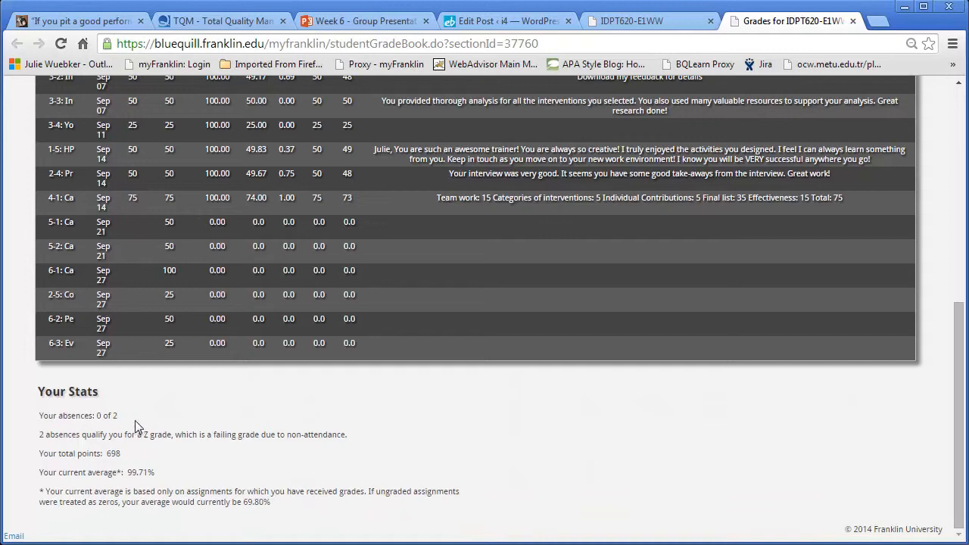
{"action": "mouse_move", "coordinate": [140, 424]}
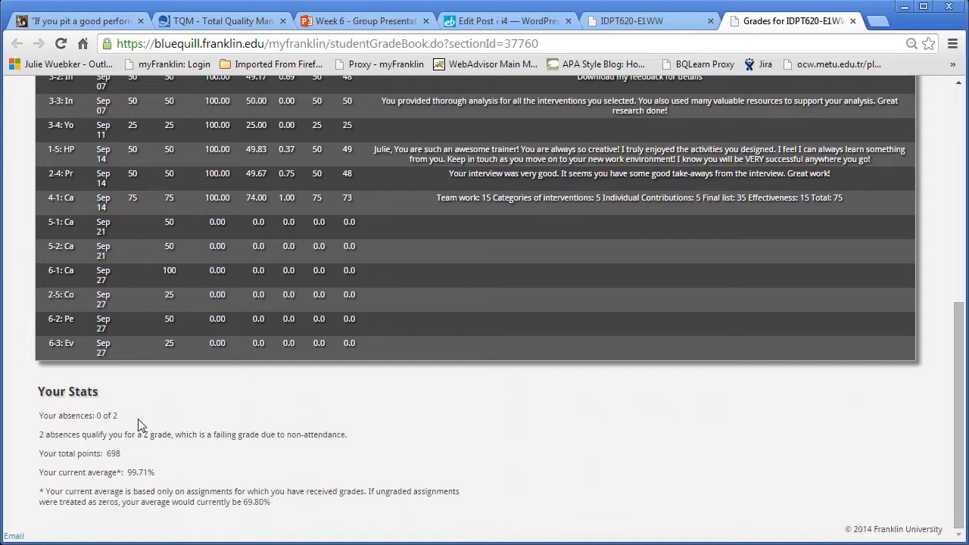
{"action": "mouse_move", "coordinate": [960, 422]}
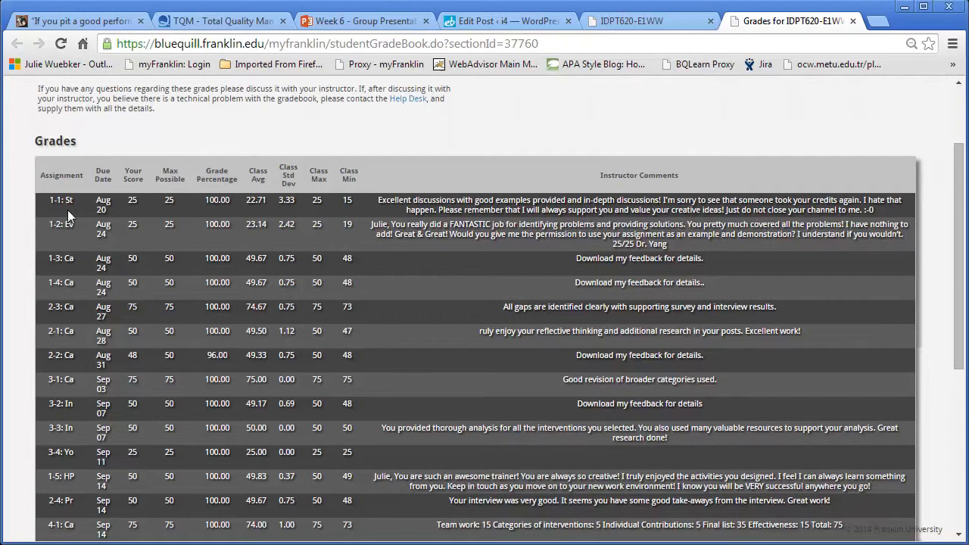
{"action": "mouse_move", "coordinate": [61, 204]}
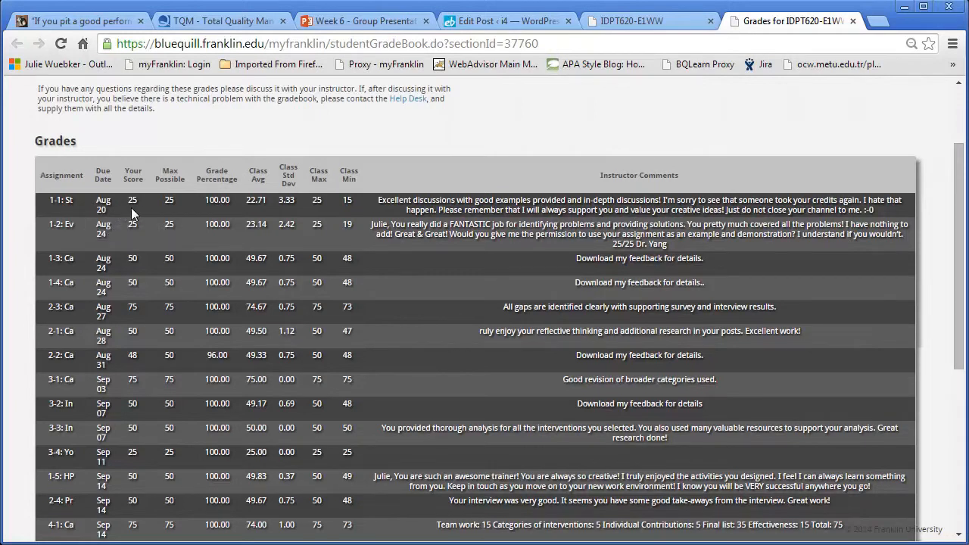
{"action": "mouse_move", "coordinate": [170, 215]}
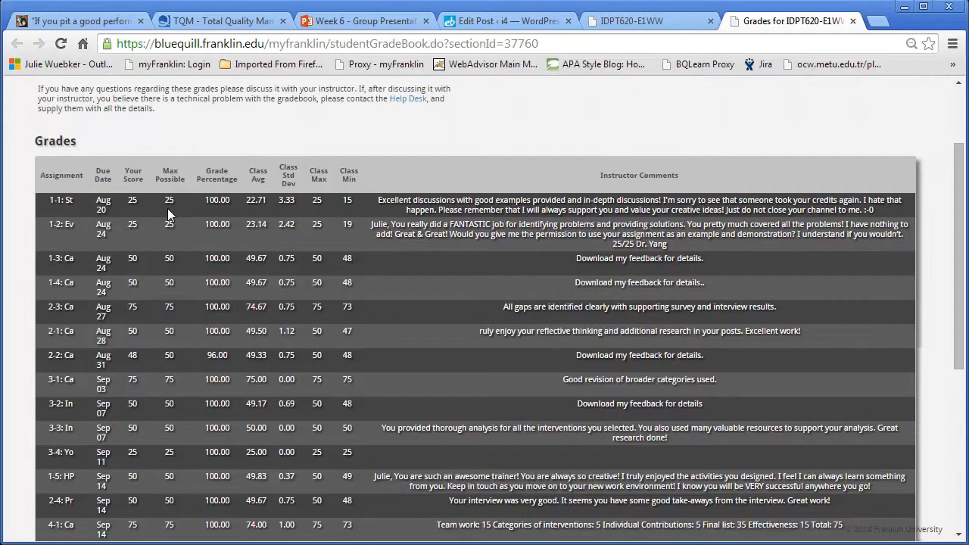
{"action": "mouse_move", "coordinate": [218, 218]}
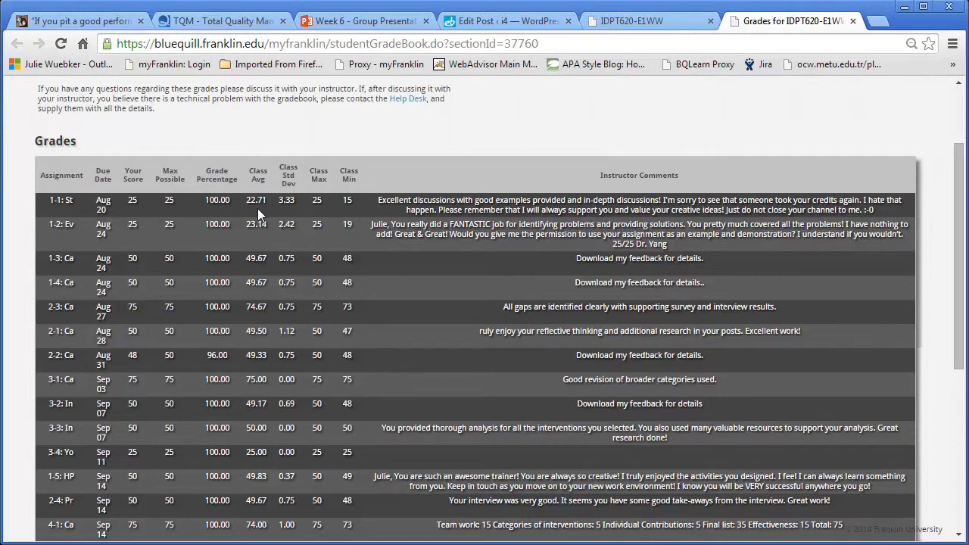
{"action": "mouse_move", "coordinate": [296, 215]}
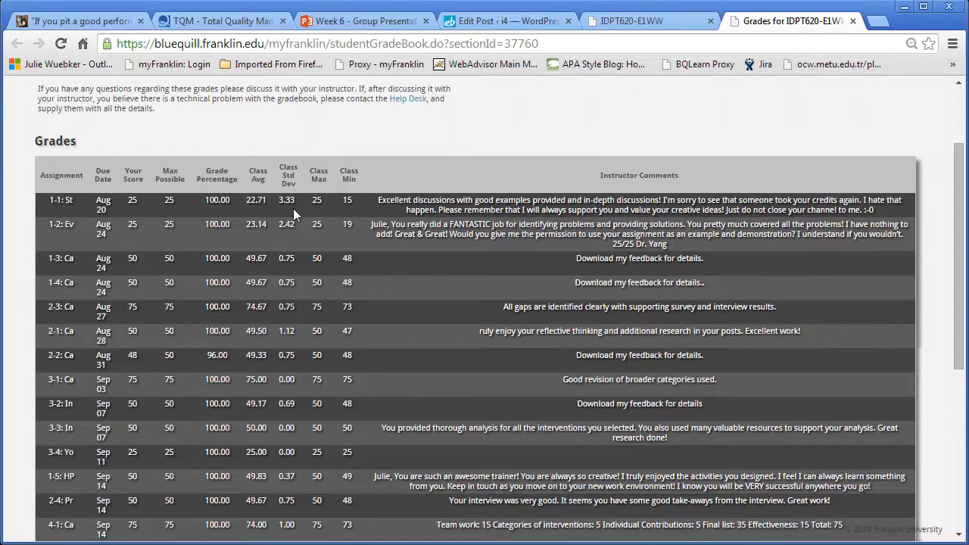
{"action": "mouse_move", "coordinate": [316, 219]}
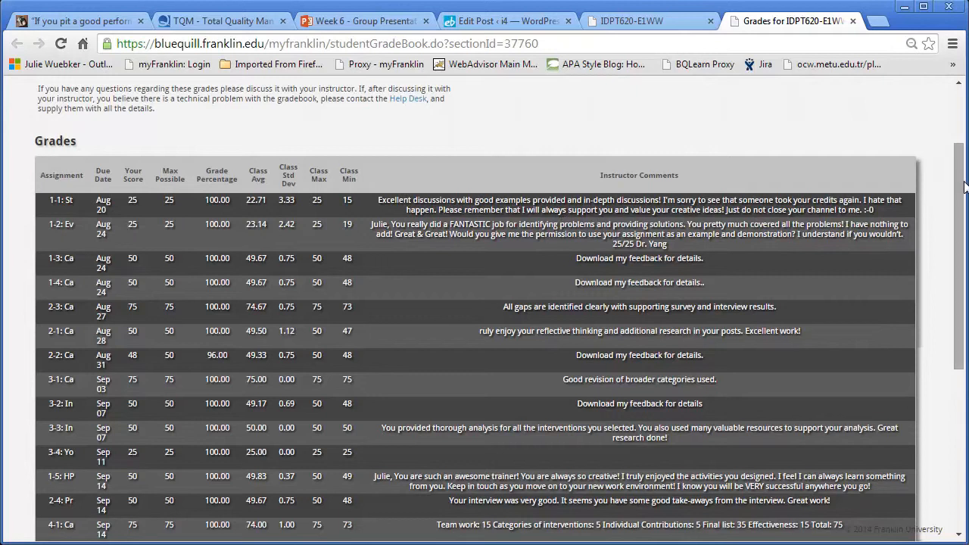
Step: Scroll the grade book down to the later assignments through week 6
{"action": "scroll", "scroll_direction": "down", "scroll_amount": 3}
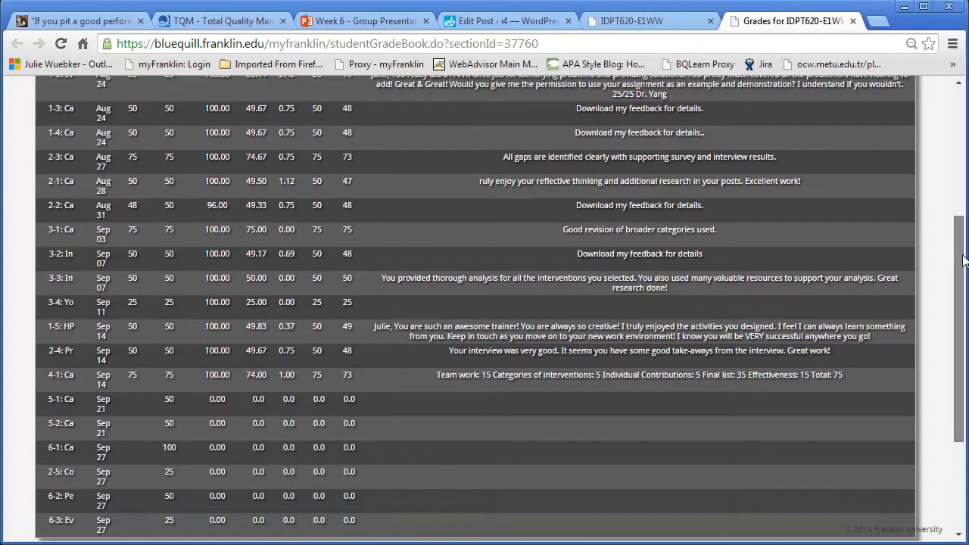
{"action": "scroll", "scroll_direction": "down", "scroll_amount": 3}
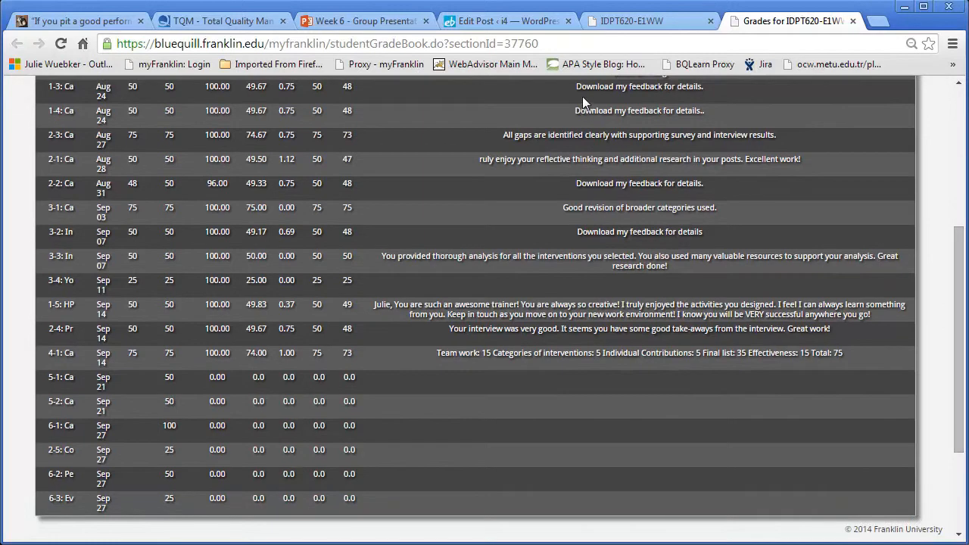
{"action": "mouse_move", "coordinate": [704, 98]}
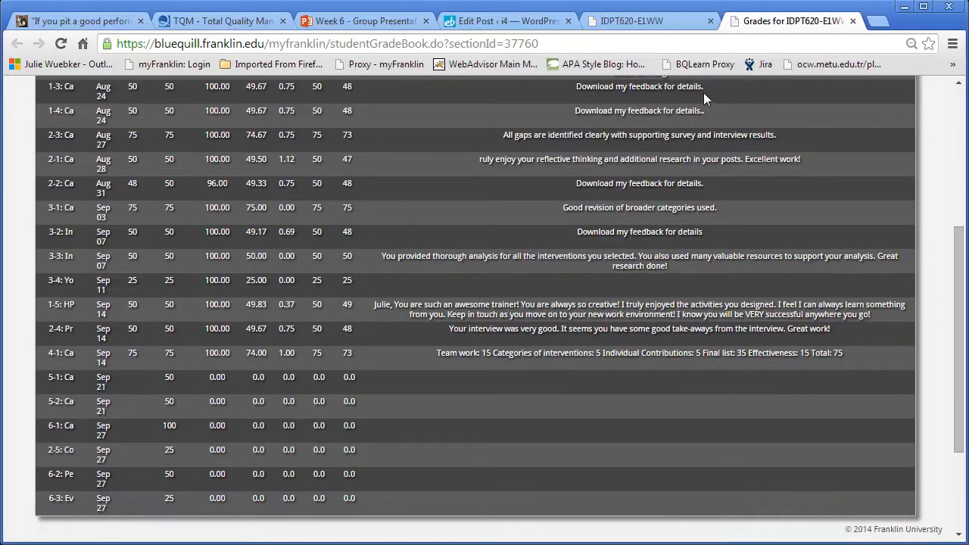
{"action": "mouse_move", "coordinate": [584, 103]}
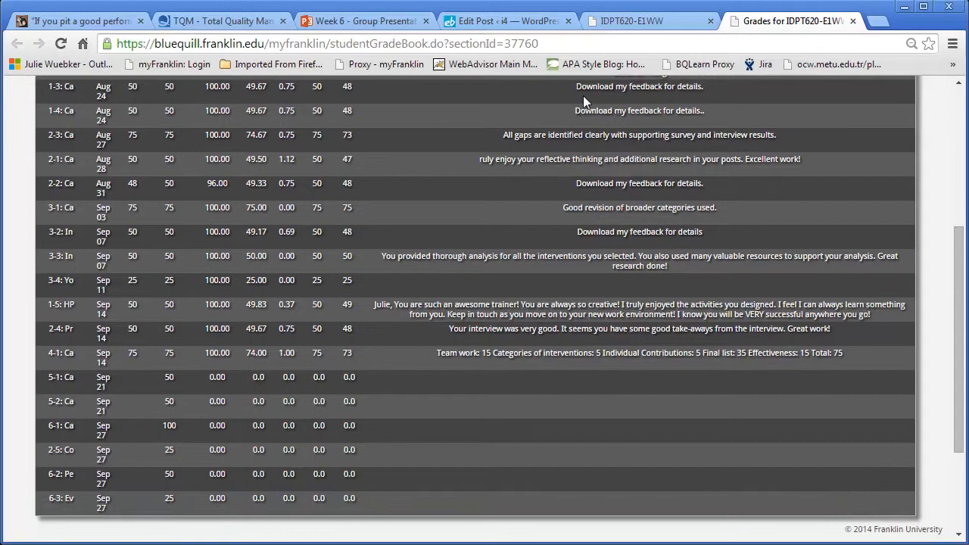
{"action": "mouse_move", "coordinate": [476, 326]}
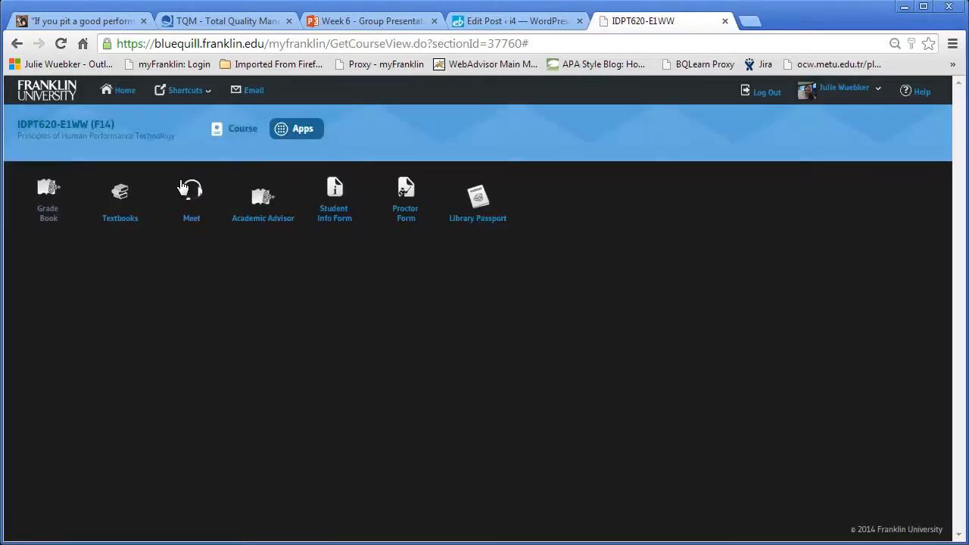
Step: From the Course schedule, show Week 1's 1-3 Case Study Situational Analysis assignment
{"action": "left_click", "coordinate": [242, 127]}
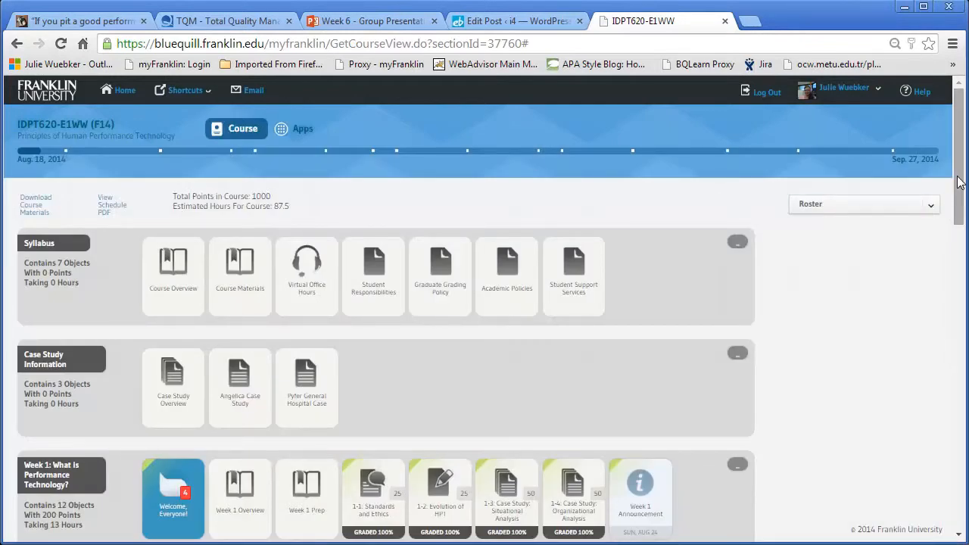
{"action": "scroll", "scroll_direction": "down", "scroll_amount": 3}
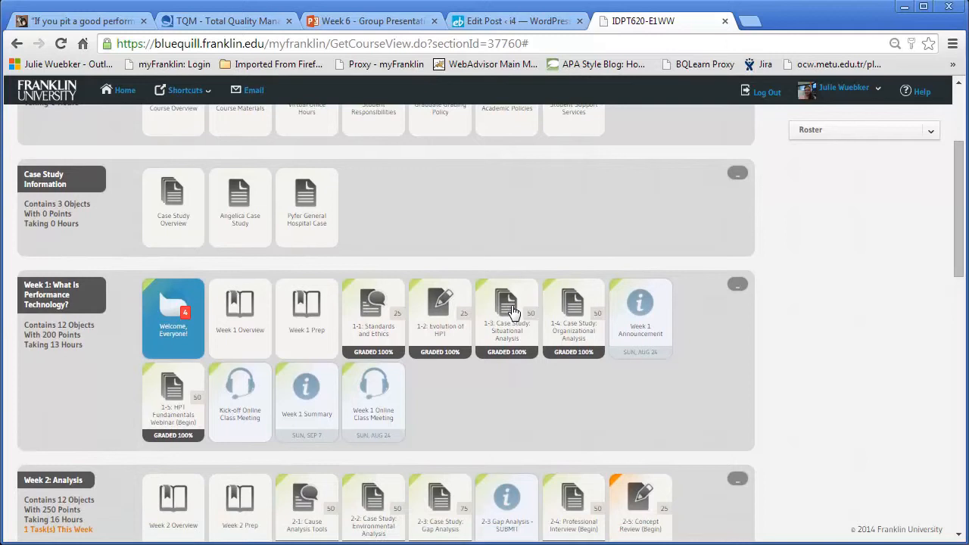
{"action": "left_click", "coordinate": [505, 310]}
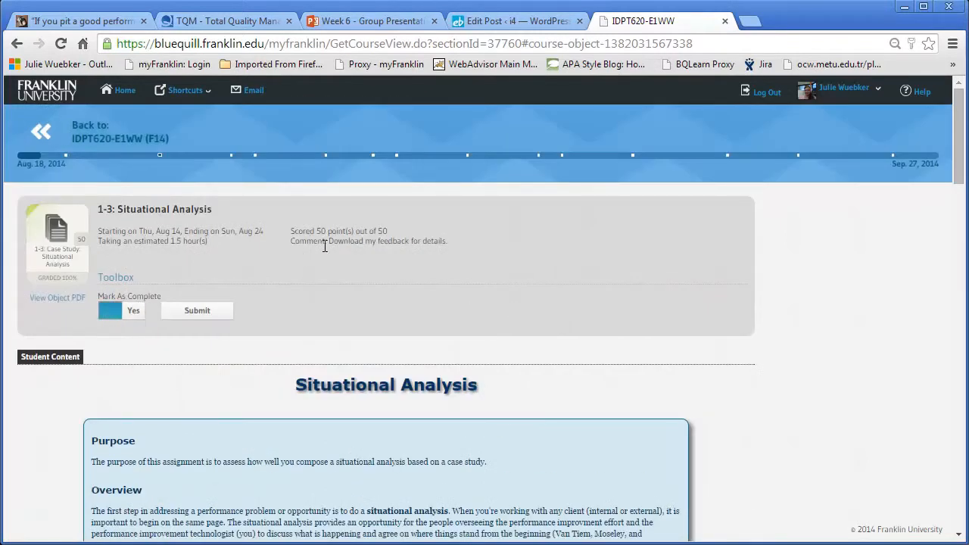
{"action": "mouse_move", "coordinate": [436, 242]}
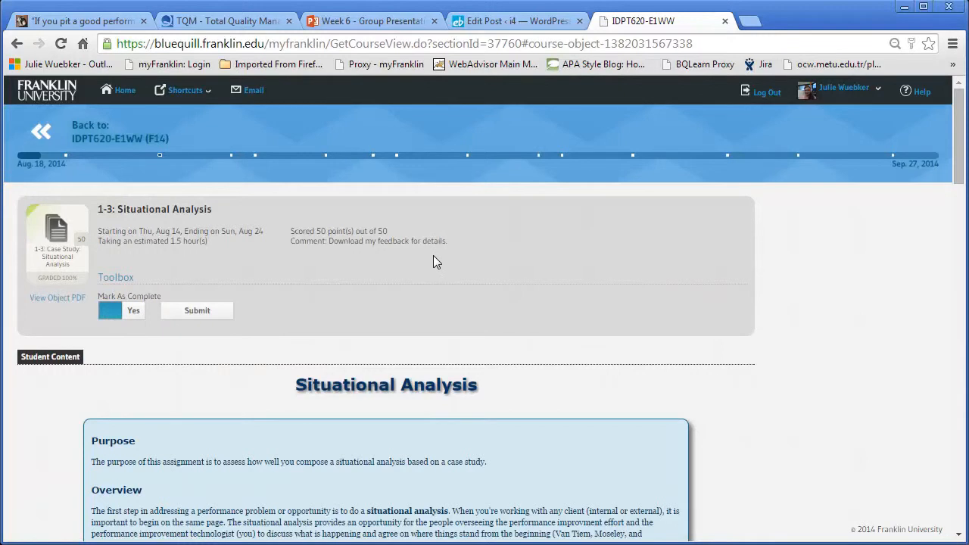
{"action": "mouse_move", "coordinate": [195, 317]}
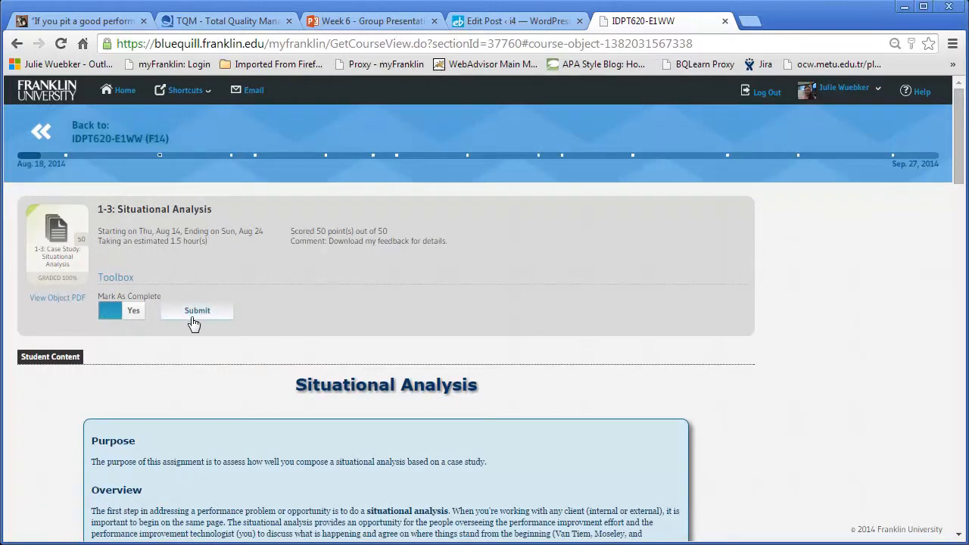
Step: From the DropBox revision history, download the instructor feedback zip and reveal its Word document
{"action": "left_click", "coordinate": [197, 310]}
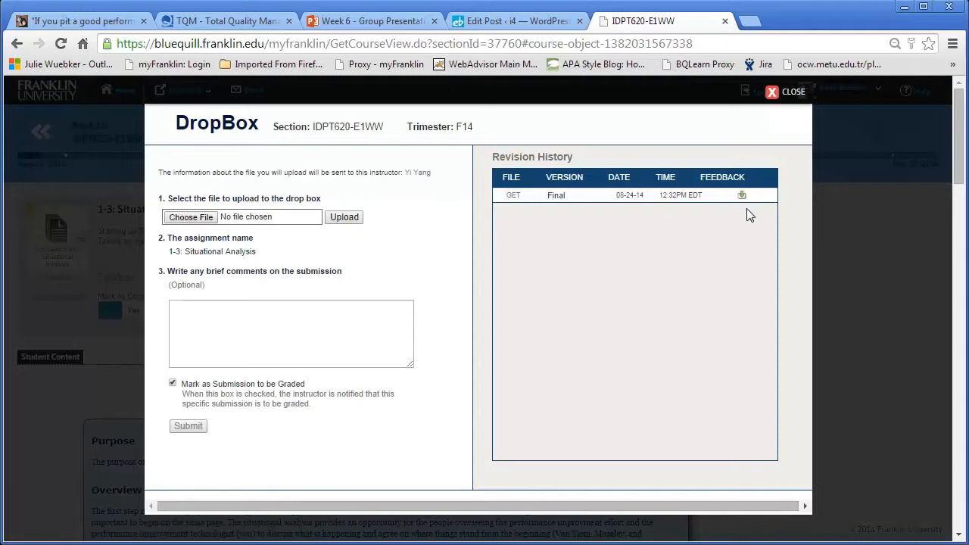
{"action": "left_click", "coordinate": [742, 195]}
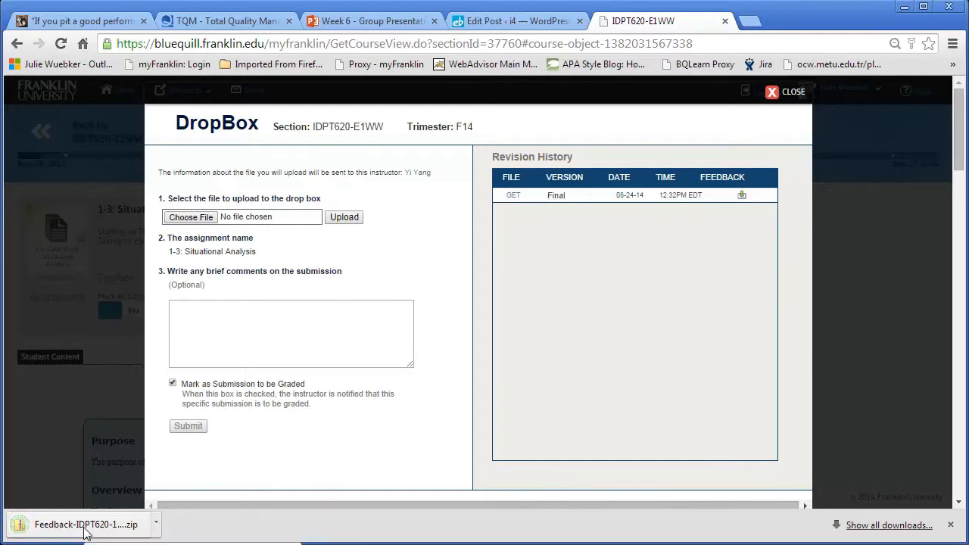
{"action": "left_click", "coordinate": [85, 524]}
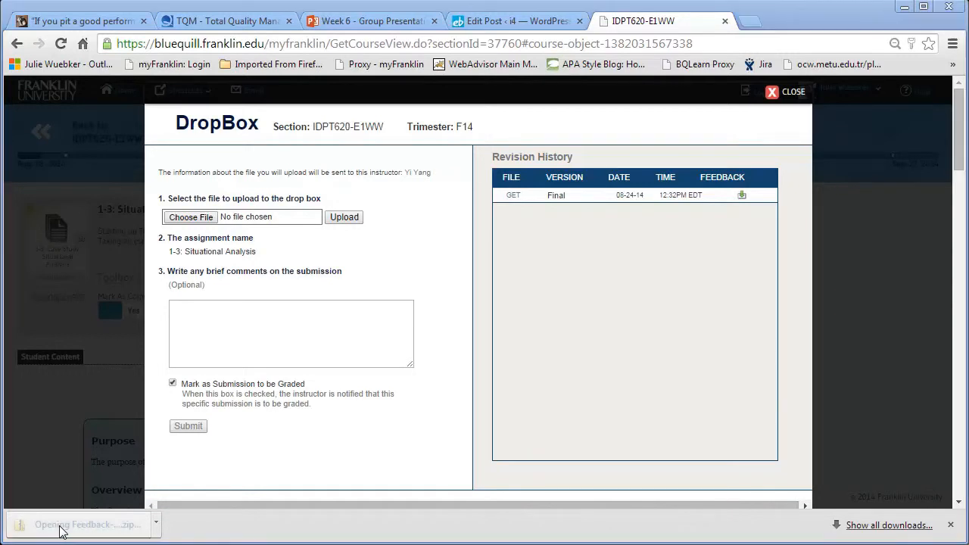
{"action": "left_click", "coordinate": [85, 524]}
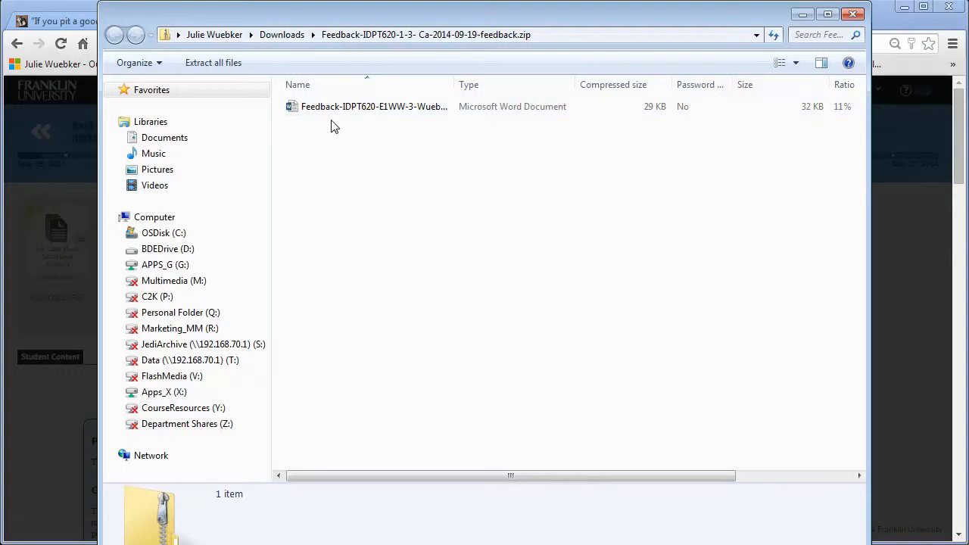
Step: Launch the Feedback .docx from inside the zip so it loads read-only in Word
{"action": "left_click", "coordinate": [372, 106]}
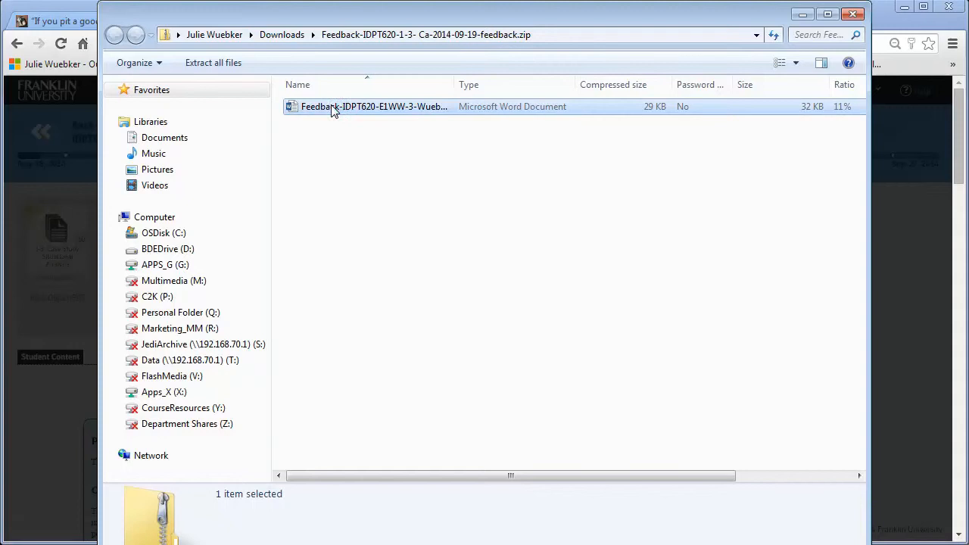
{"action": "double_click", "coordinate": [372, 106]}
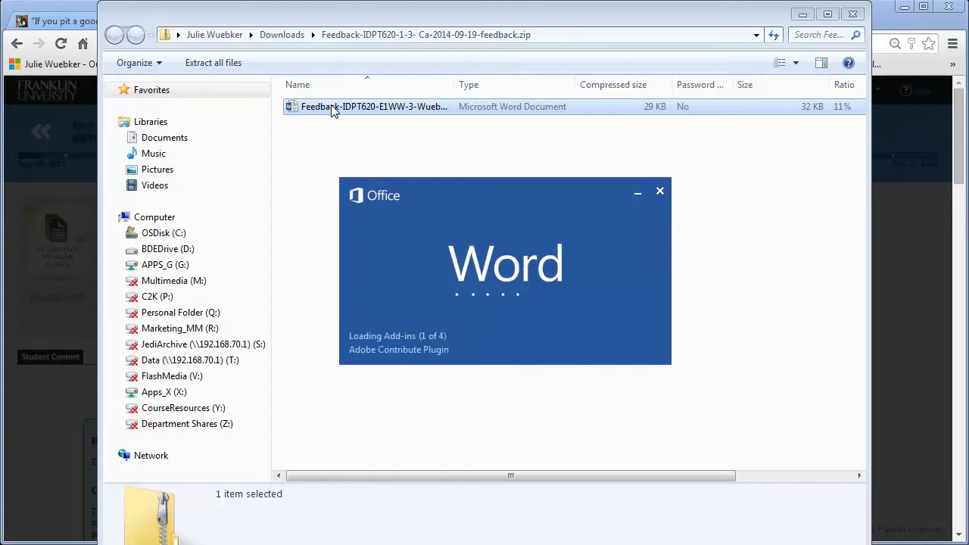
{"action": "double_click", "coordinate": [372, 106]}
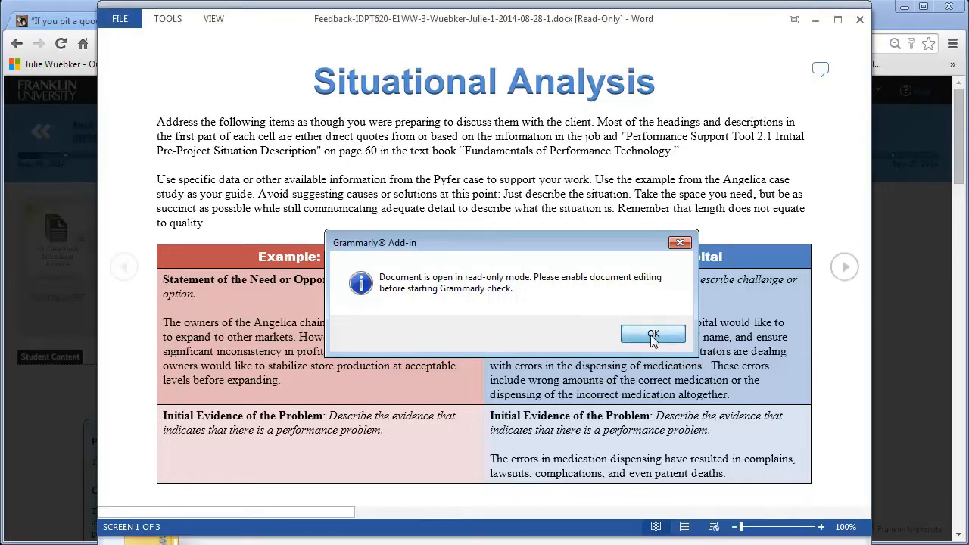
Step: Dismiss the Grammarly read-only notice and choose Edit Document from the View menu
{"action": "left_click", "coordinate": [652, 334]}
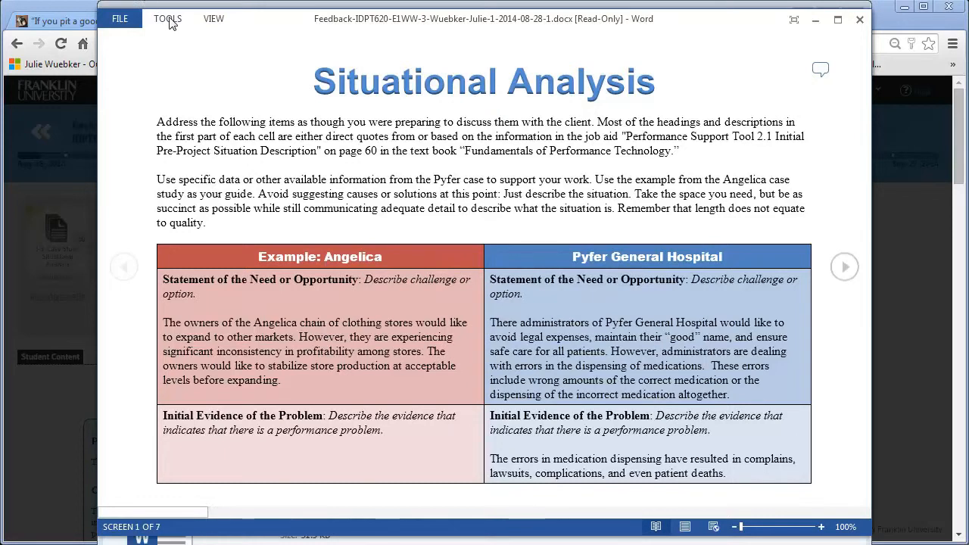
{"action": "left_click", "coordinate": [167, 18]}
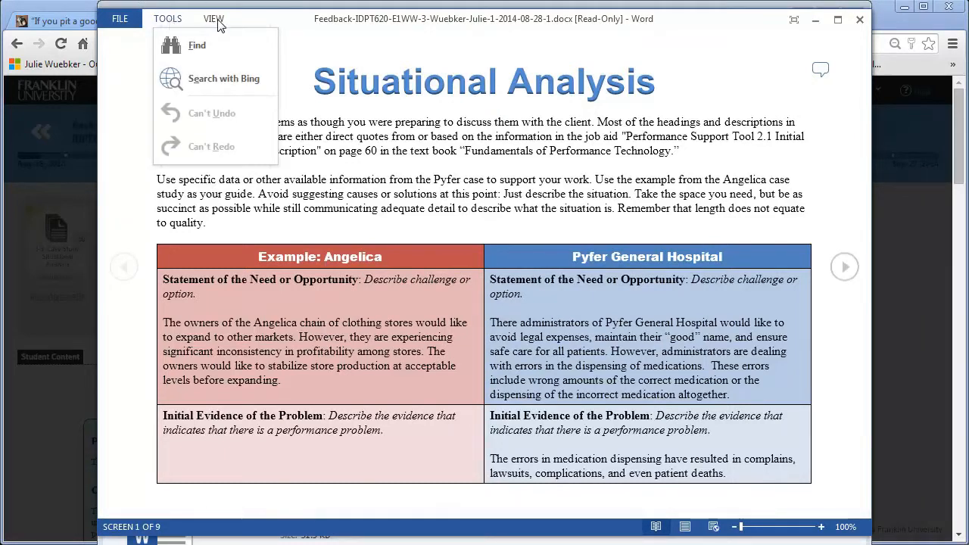
{"action": "left_click", "coordinate": [214, 18]}
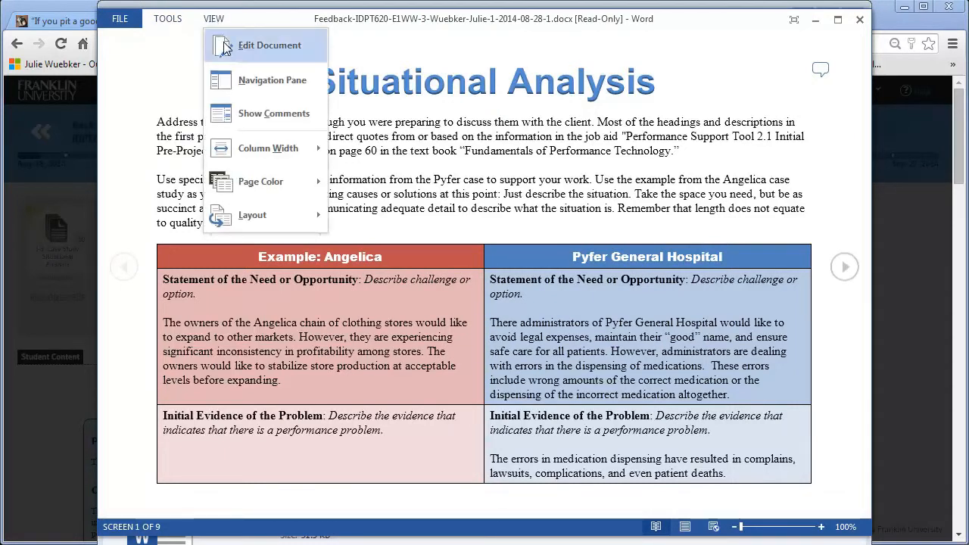
{"action": "left_click", "coordinate": [270, 45]}
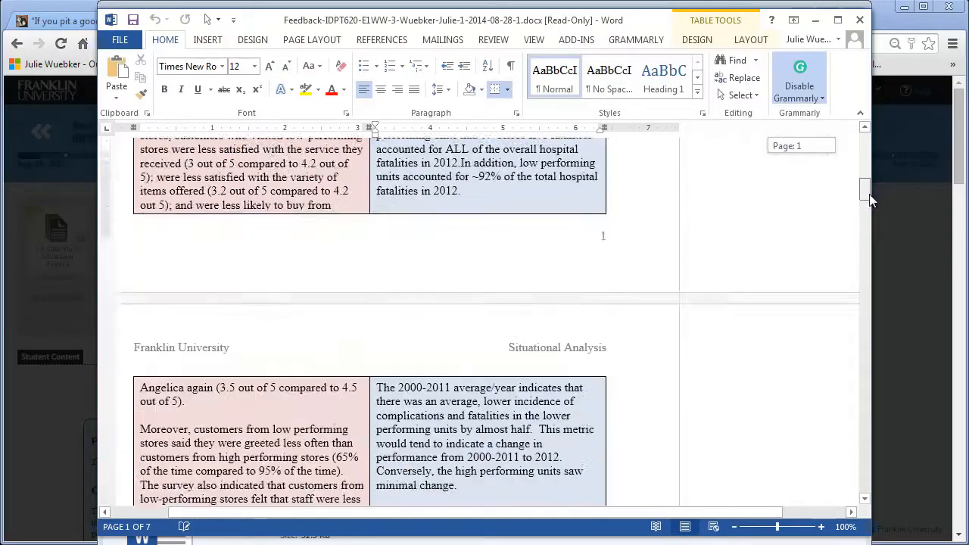
{"action": "scroll", "scroll_direction": "down", "scroll_amount": 3}
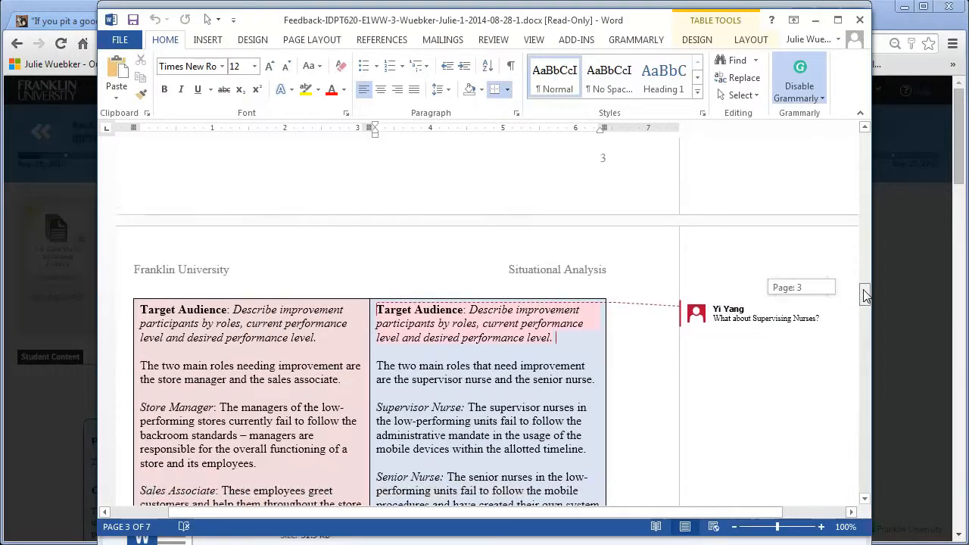
{"action": "scroll", "scroll_direction": "down", "scroll_amount": 3}
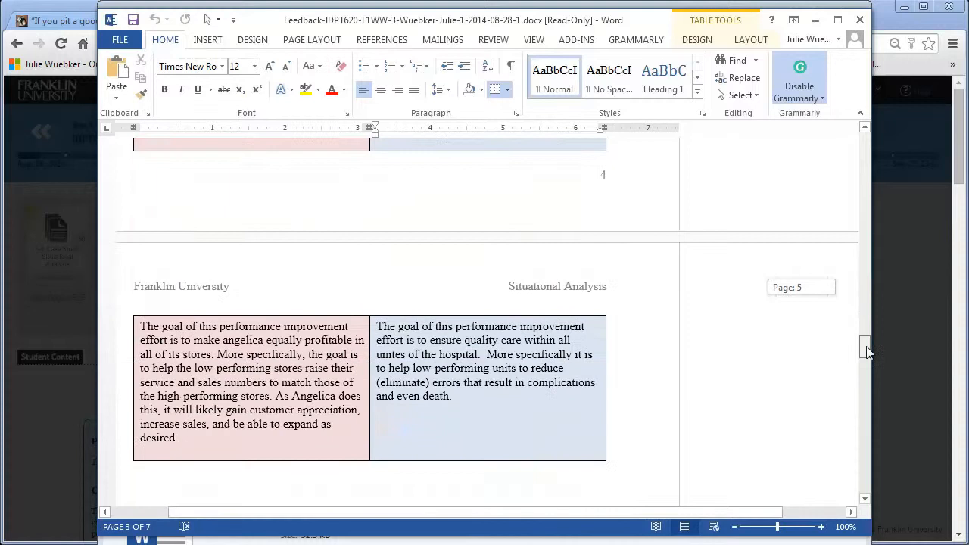
{"action": "scroll", "scroll_direction": "down", "scroll_amount": 3}
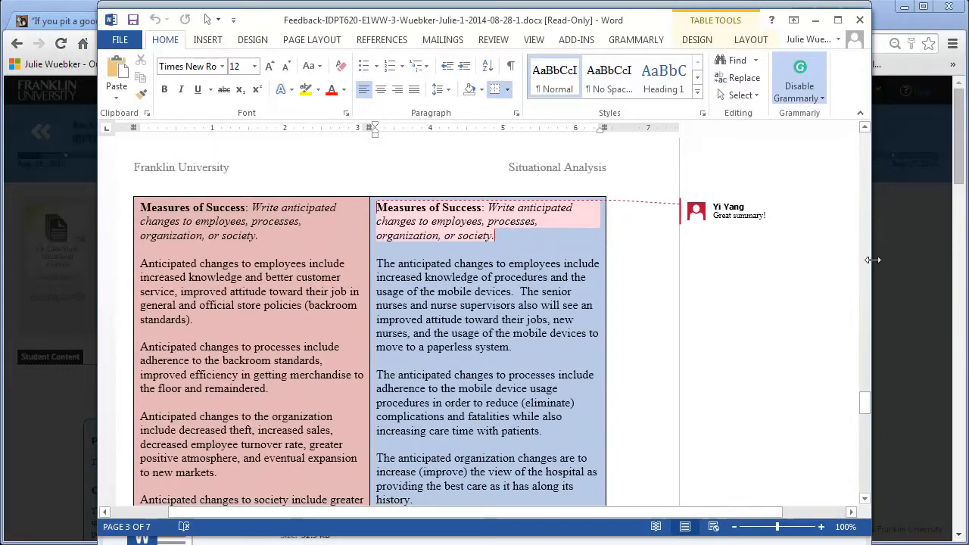
{"action": "scroll", "scroll_direction": "down", "scroll_amount": 3}
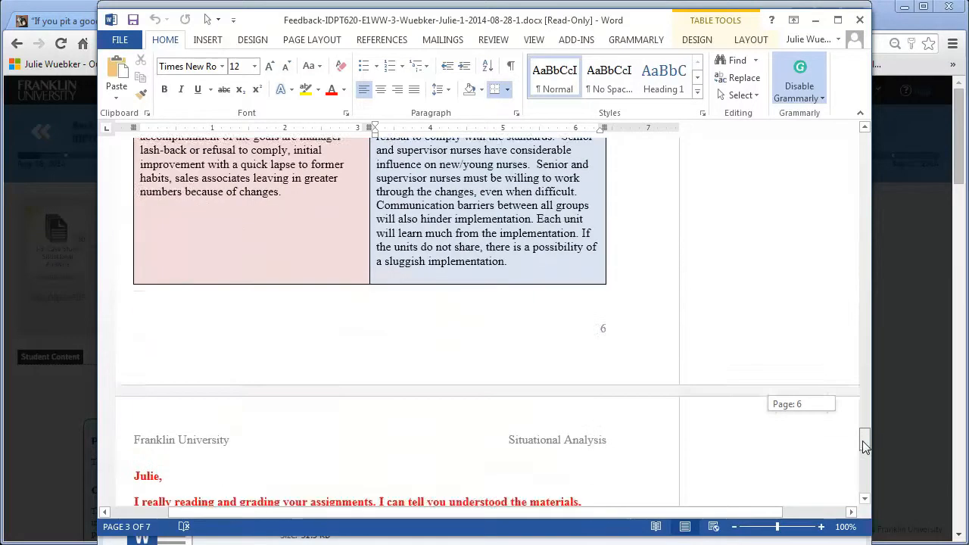
{"action": "scroll", "scroll_direction": "down", "scroll_amount": 3}
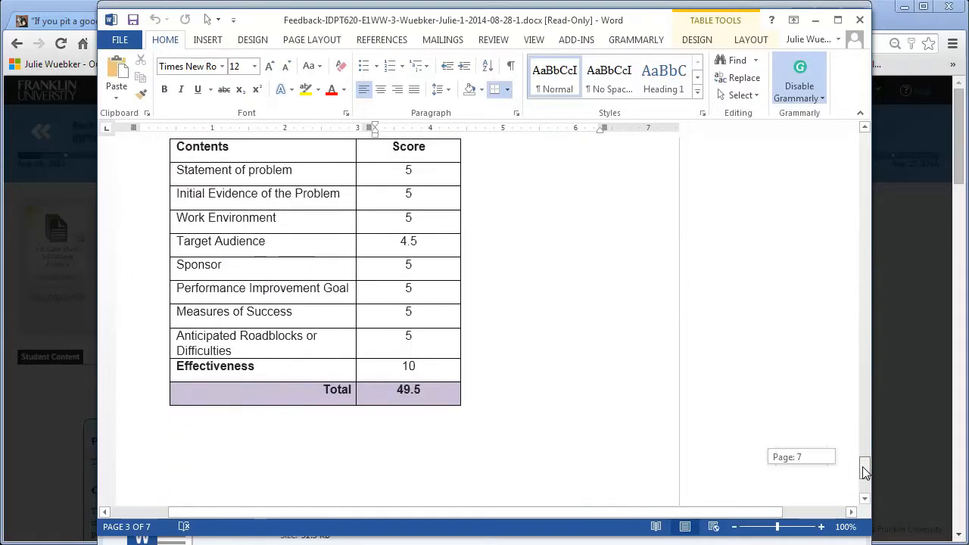
{"action": "scroll", "scroll_direction": "down", "scroll_amount": 3}
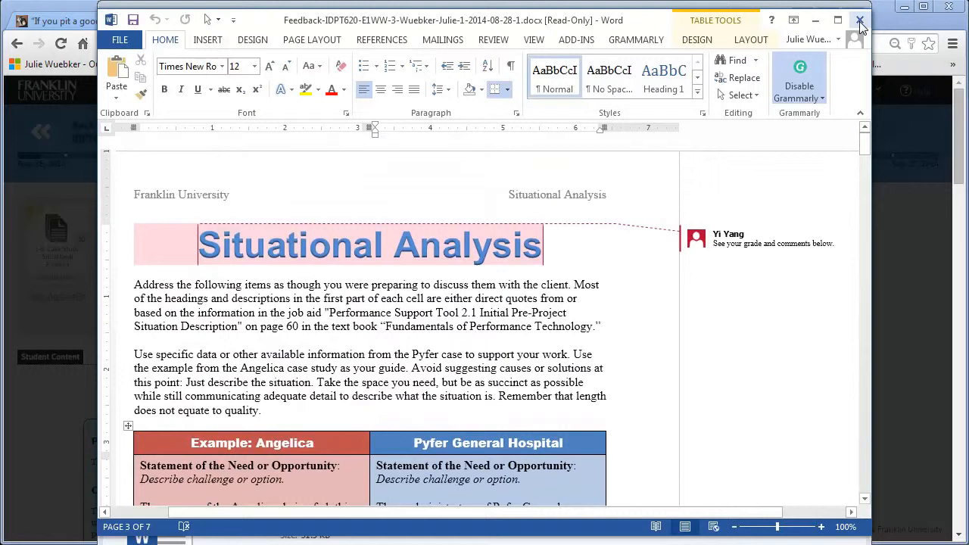
Step: Close the feedback document with Don't Save, then dismiss the DropBox submission window
{"action": "left_click", "coordinate": [860, 18]}
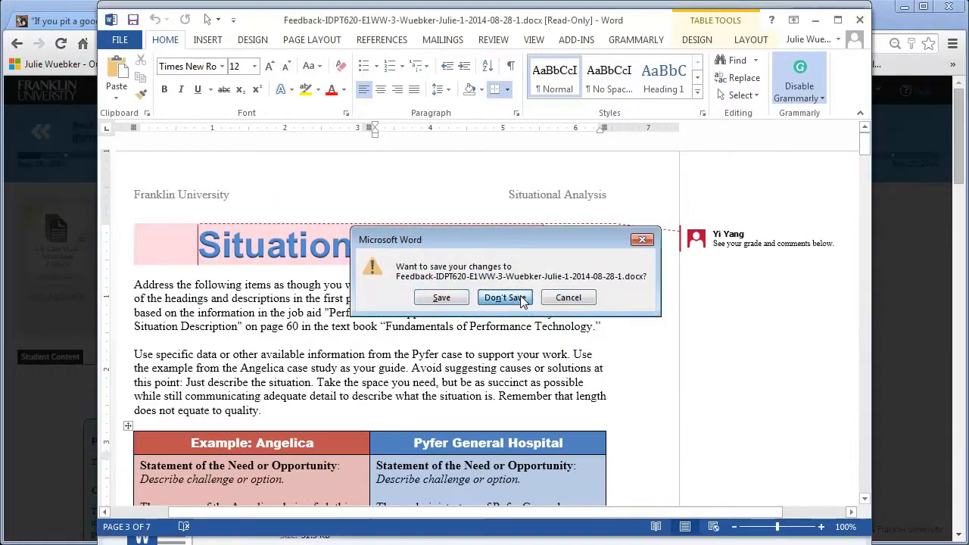
{"action": "left_click", "coordinate": [504, 296]}
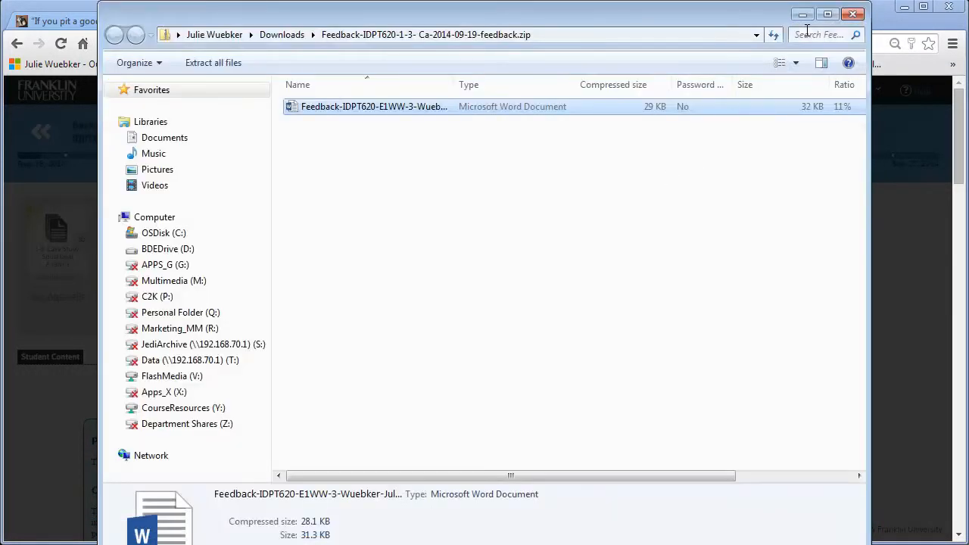
{"action": "mouse_move", "coordinate": [853, 15]}
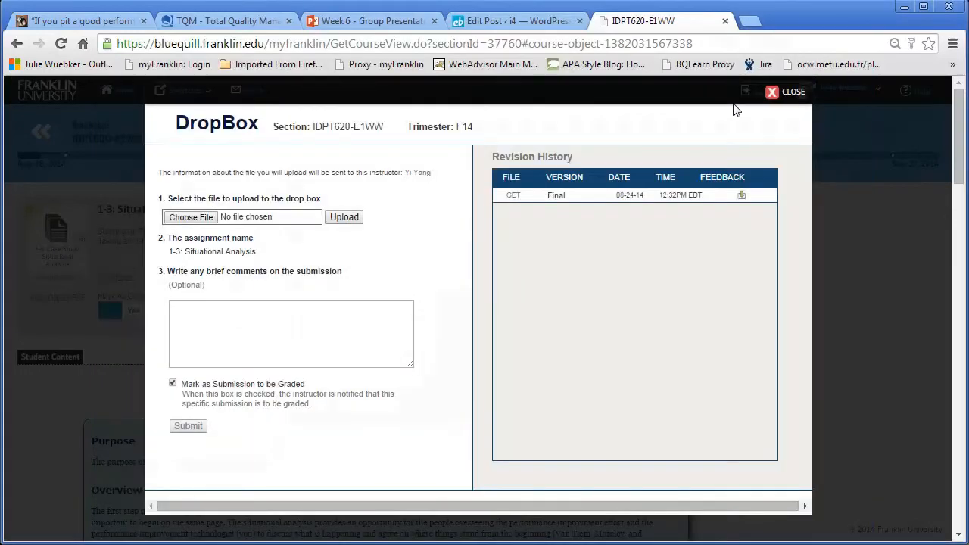
{"action": "left_click", "coordinate": [793, 92]}
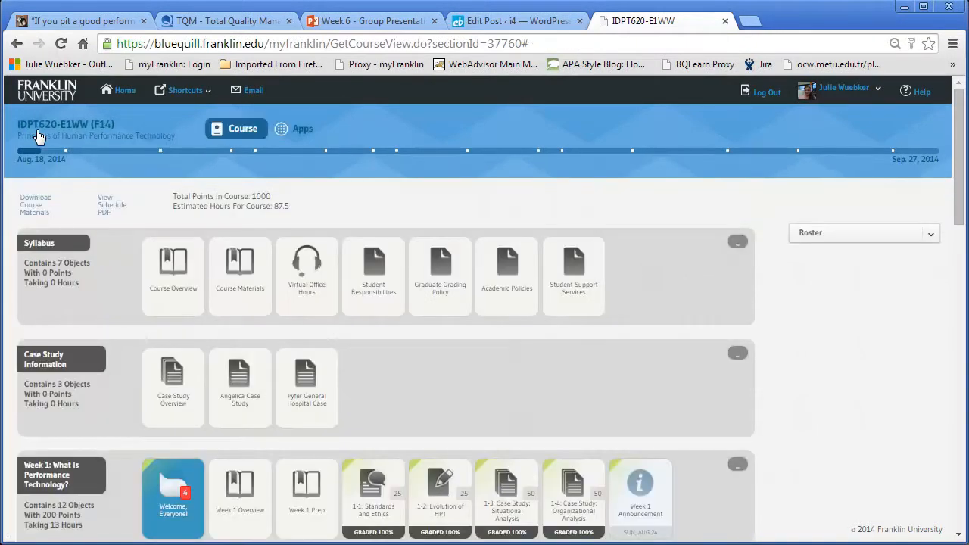
{"action": "mouse_move", "coordinate": [832, 287]}
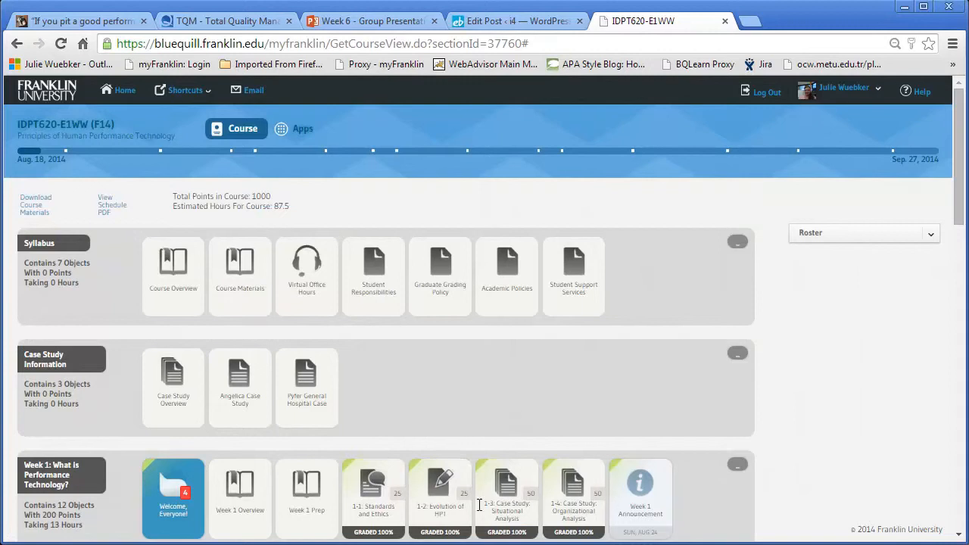
Step: Switch briefly to the course Apps panel and back to the Course modules view
{"action": "left_click", "coordinate": [301, 127]}
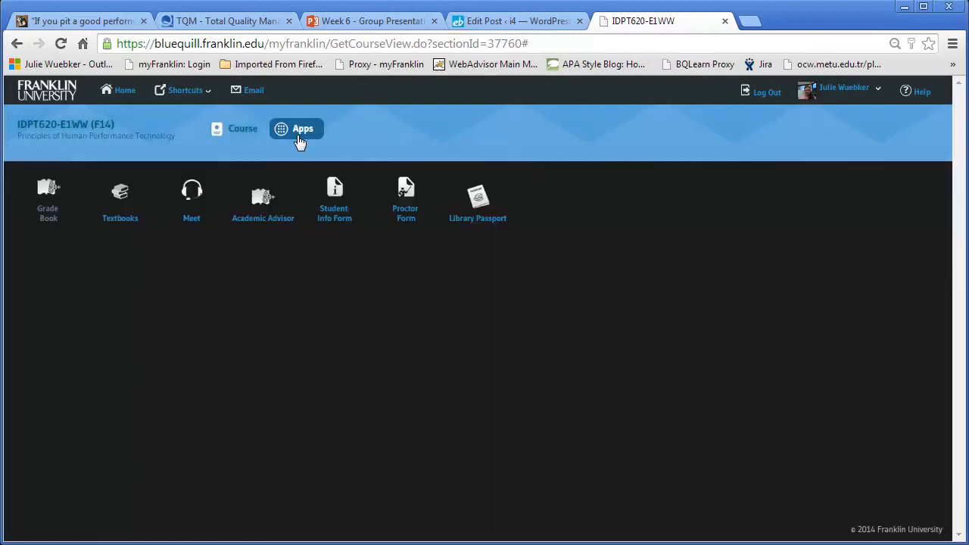
{"action": "mouse_move", "coordinate": [59, 237]}
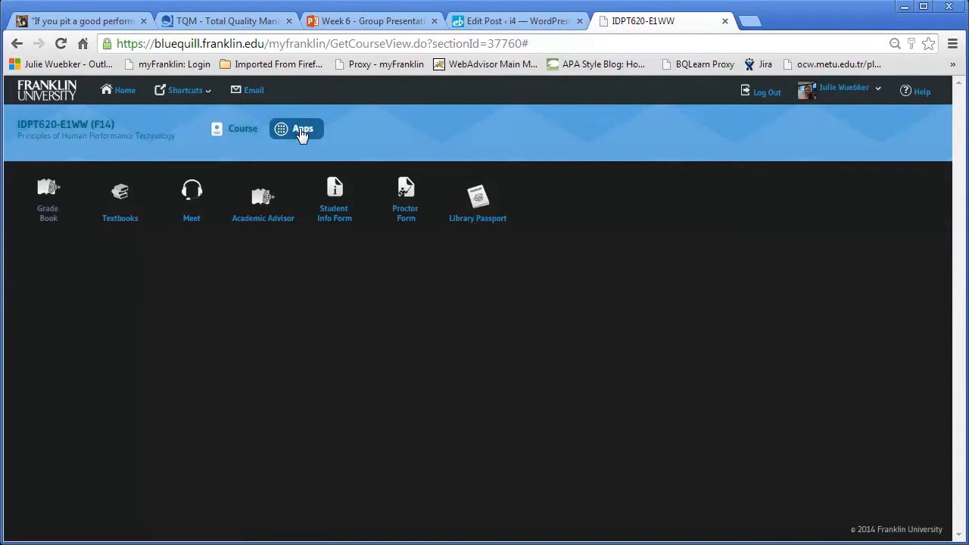
{"action": "left_click", "coordinate": [243, 127]}
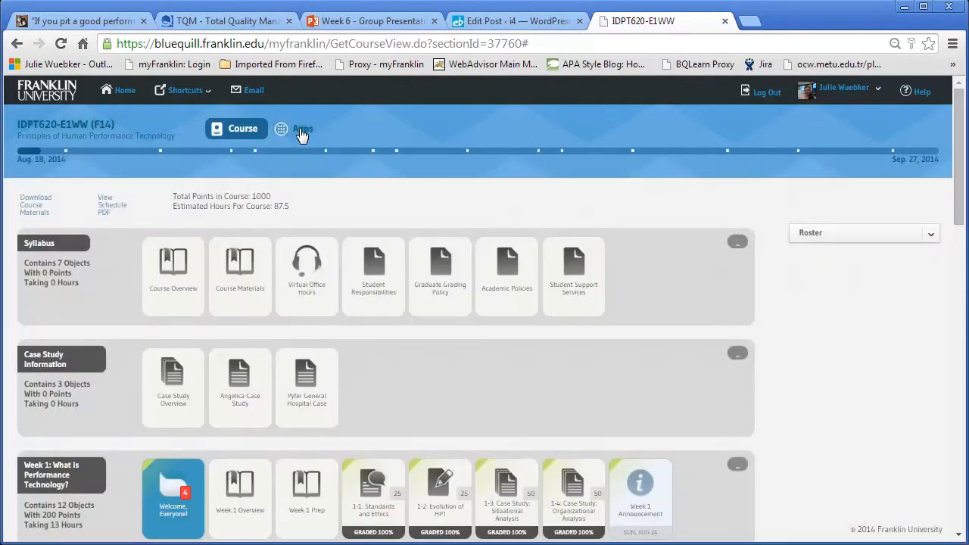